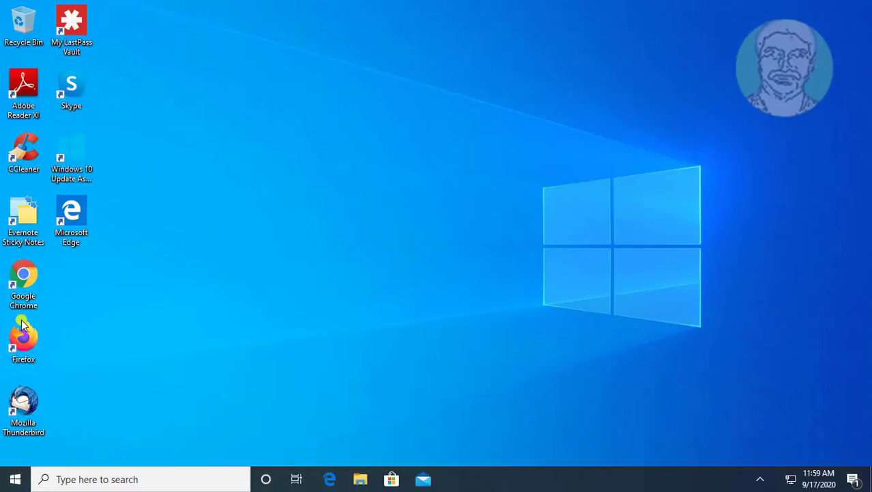
Step: Launch Firefox and load the Realtek homepage at realtek.com
double_click(23, 334)
type("realt")
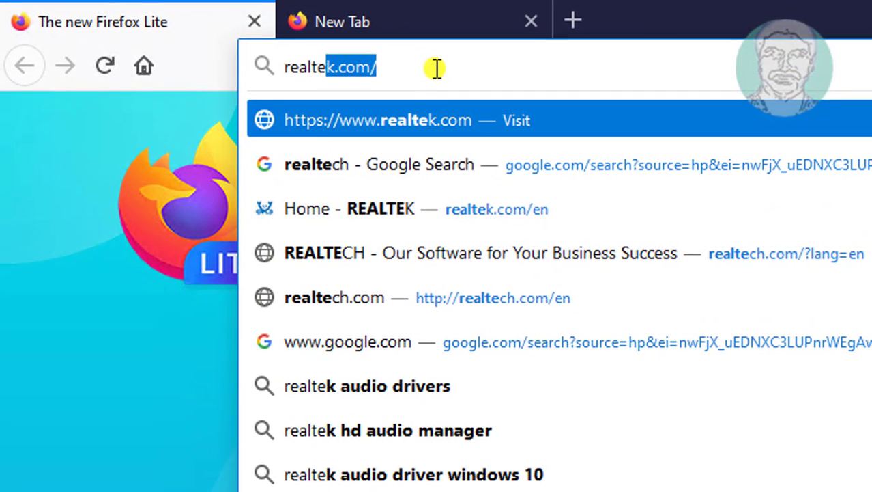
type("en")
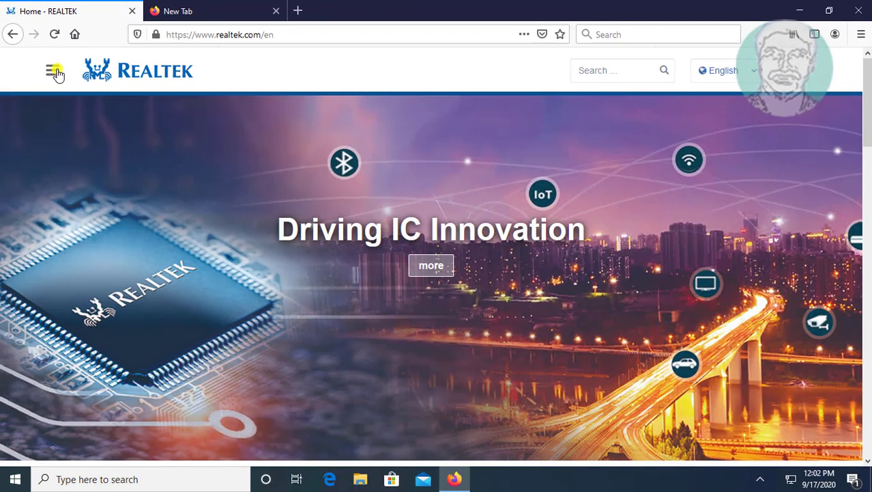
Step: Open the Realtek site menu and expand its Downloads section
left_click(54, 70)
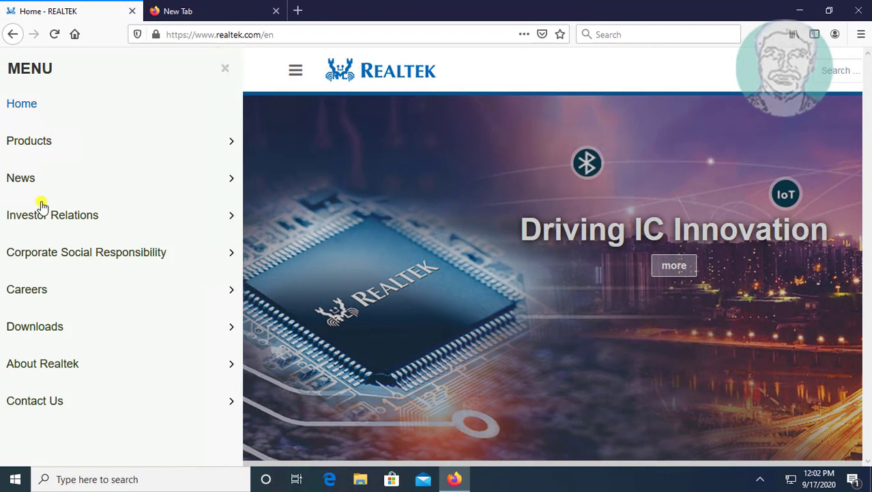
left_click(34, 326)
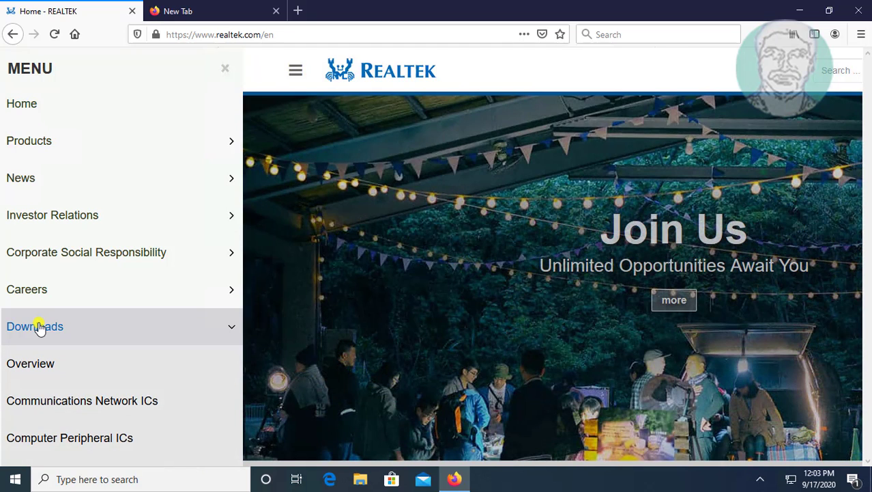
mouse_move(72, 457)
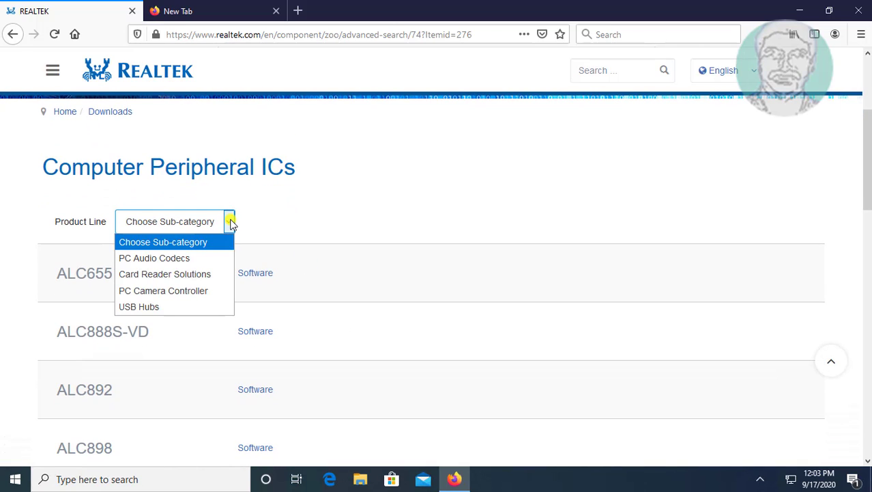
mouse_move(154, 258)
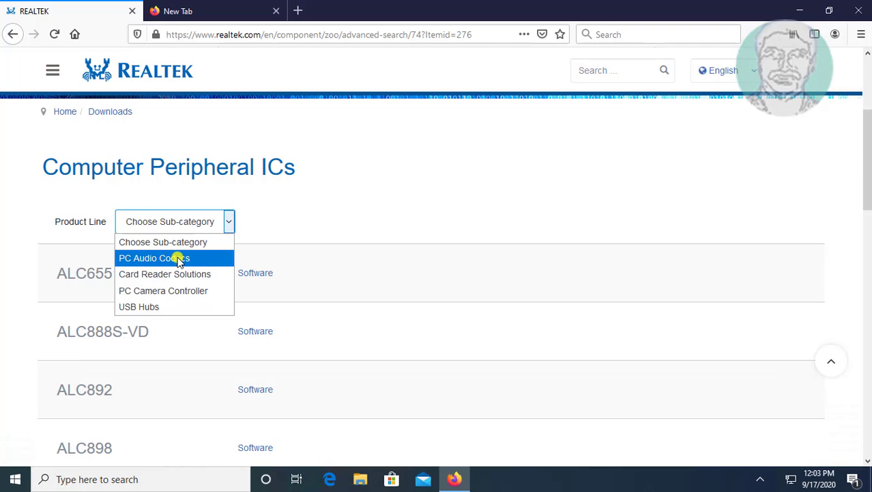
Step: Filter the product line to PC Audio Codecs, High Definition Audio Codecs, 8-Channel
left_click(154, 257)
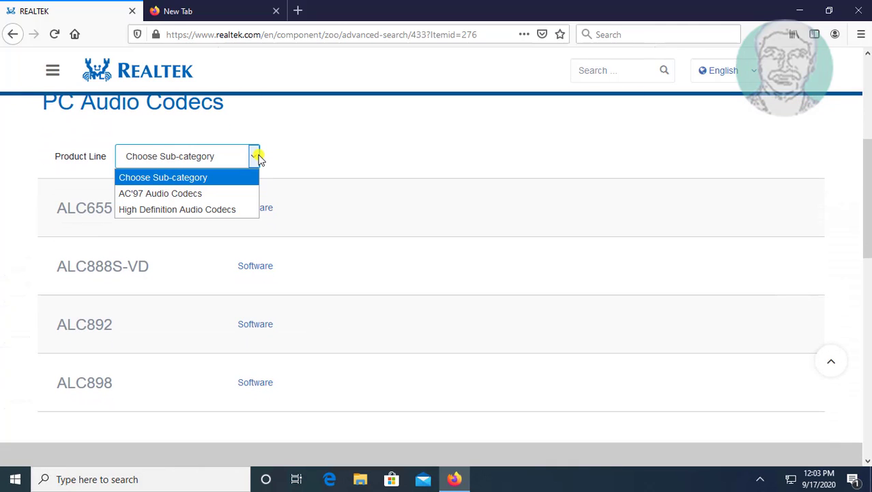
mouse_move(258, 167)
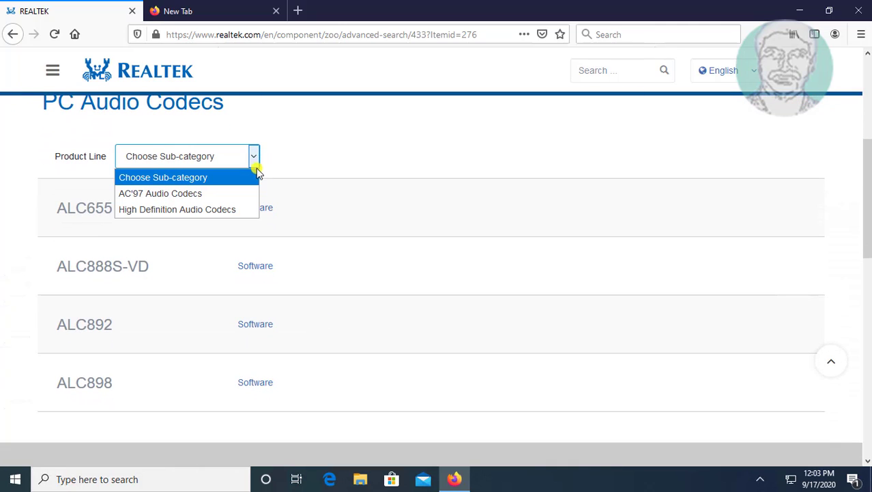
left_click(162, 176)
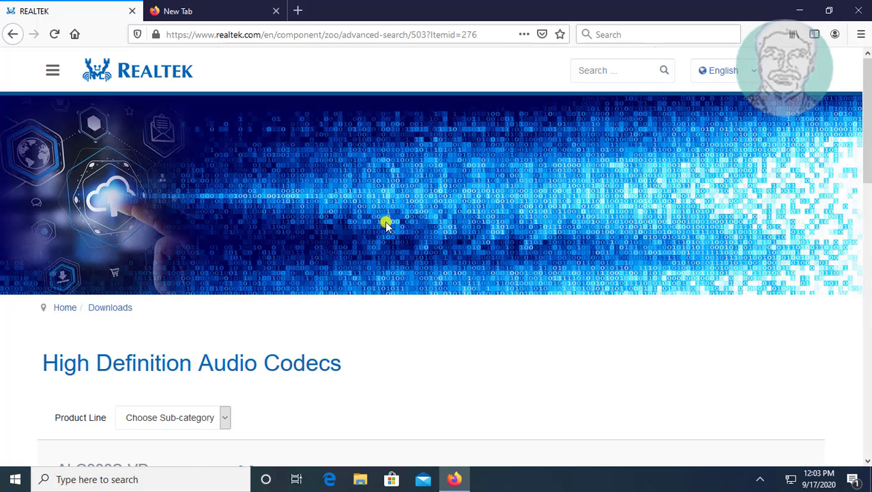
scroll("down", 3)
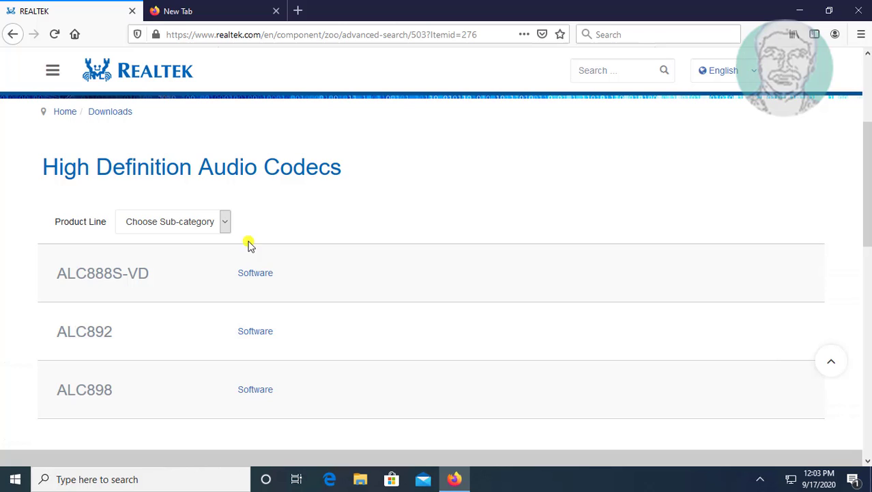
left_click(224, 221)
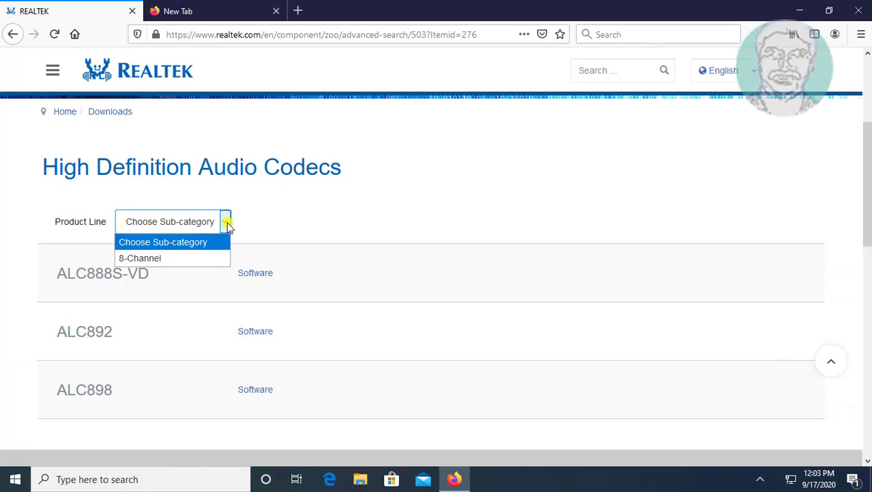
left_click(140, 257)
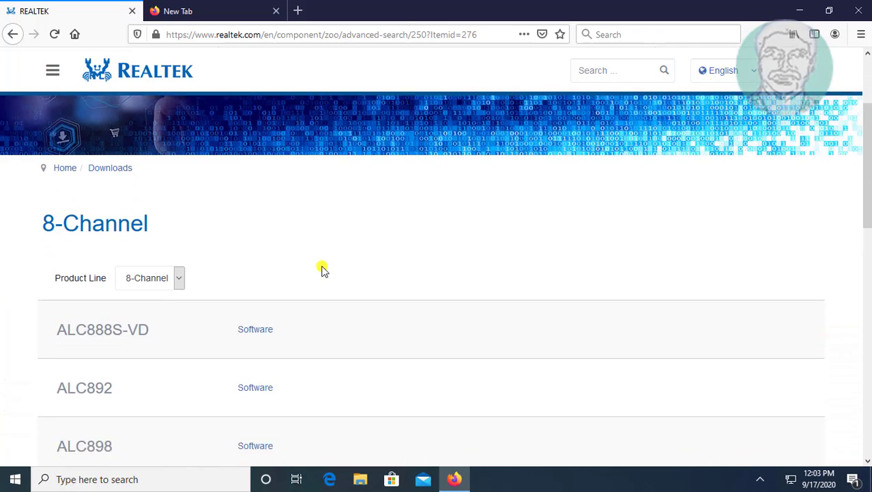
Step: Open the Software downloads page for the ALC898 codec
scroll("down", 3)
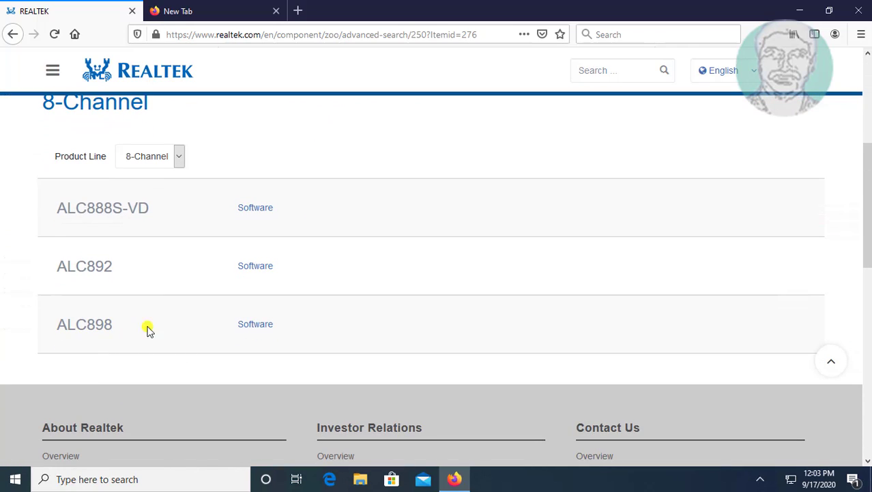
left_click(255, 323)
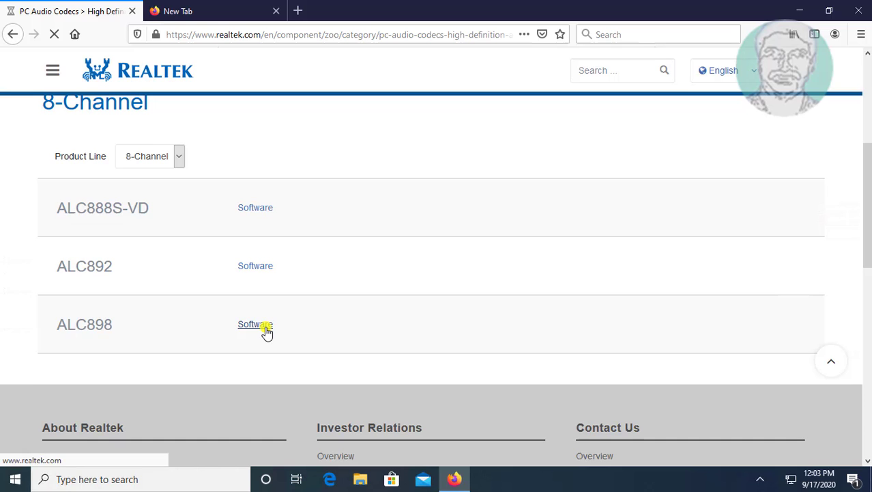
left_click(255, 324)
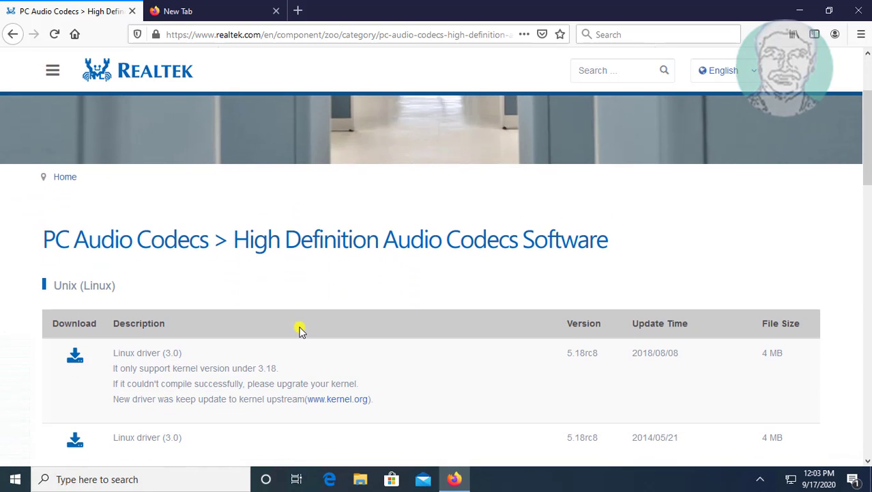
Step: Download the 64bits Vista–Windows10 driver-only executable from the Windows section
scroll("down", 3)
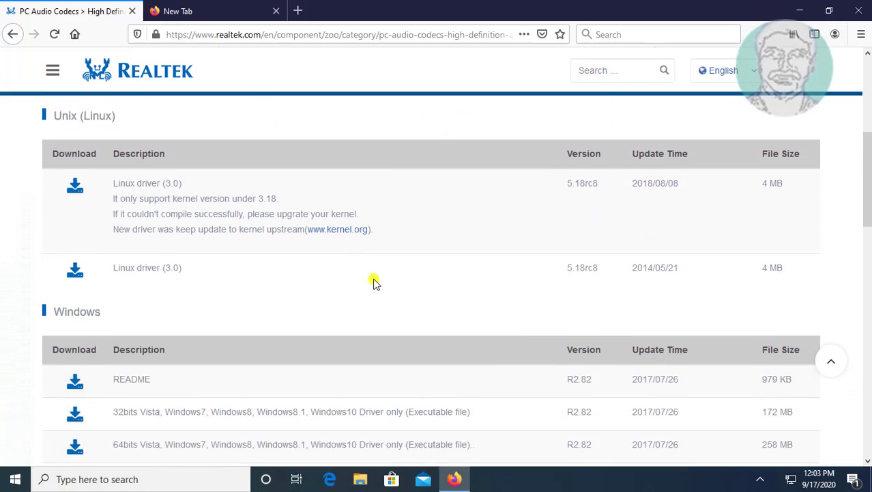
scroll("down", 3)
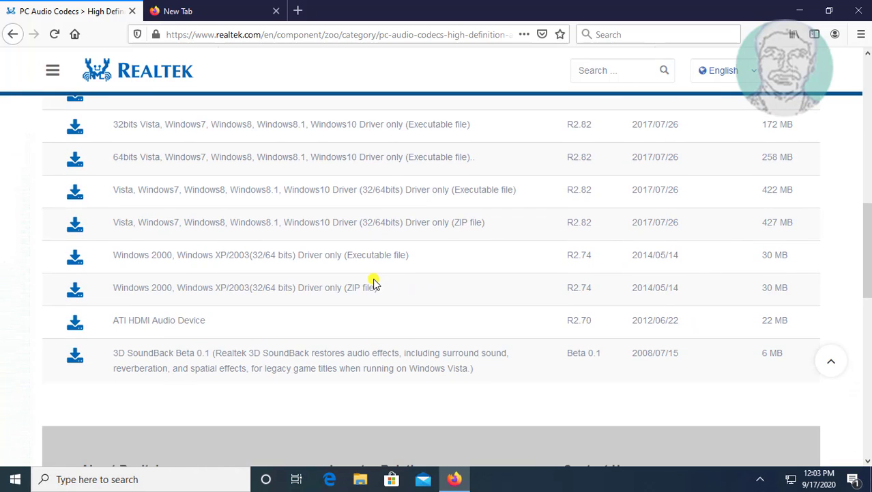
scroll("up", 3)
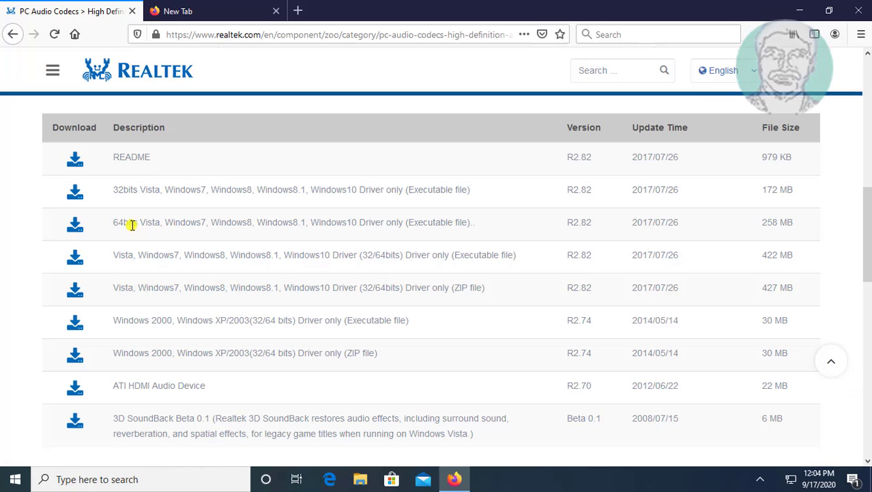
mouse_move(316, 230)
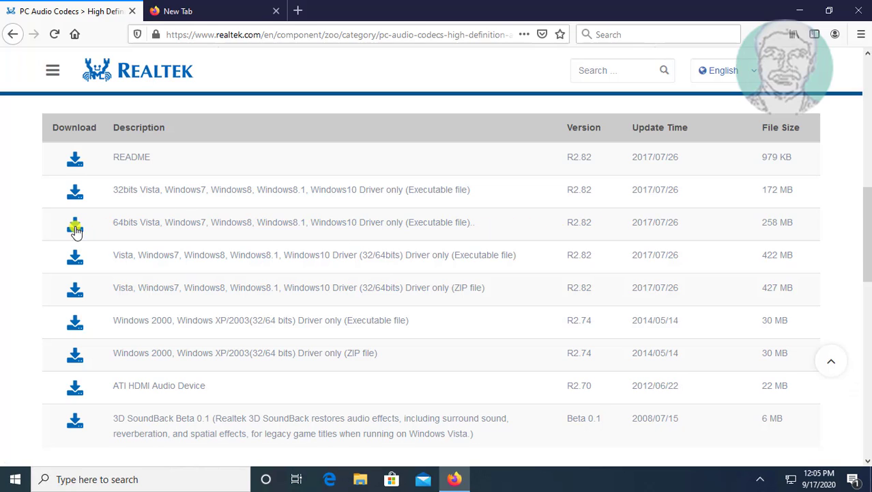
mouse_move(398, 225)
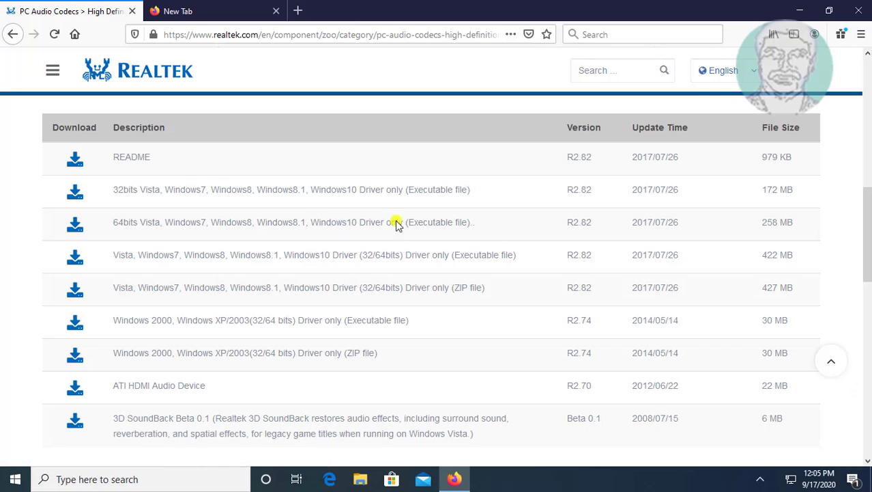
left_click(75, 224)
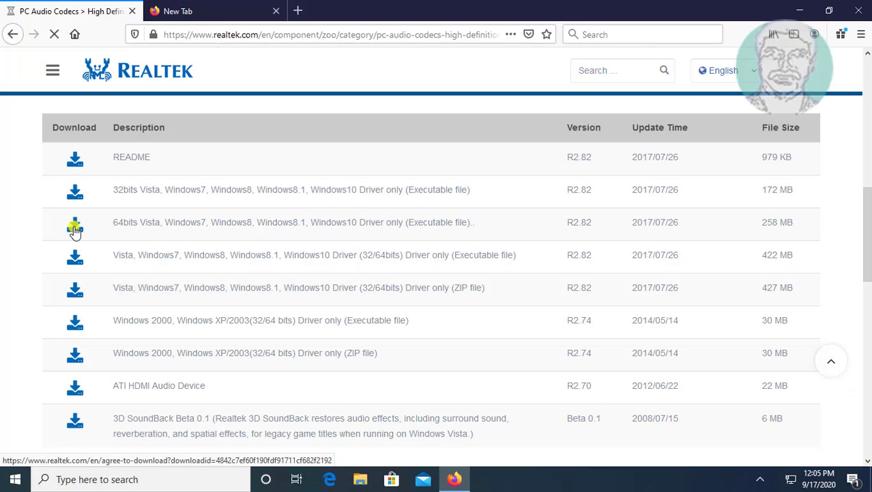
left_click(75, 222)
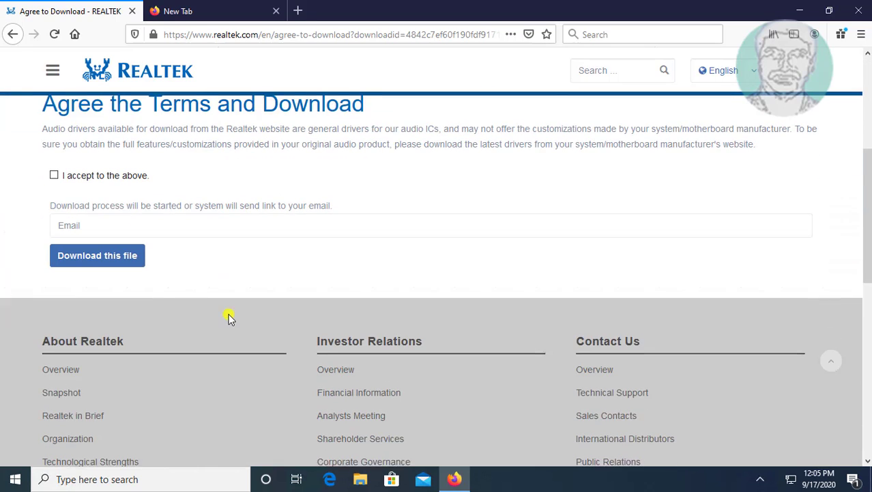
Step: Accept the download terms and submit the captcha code '5mFbsh'
left_click(54, 173)
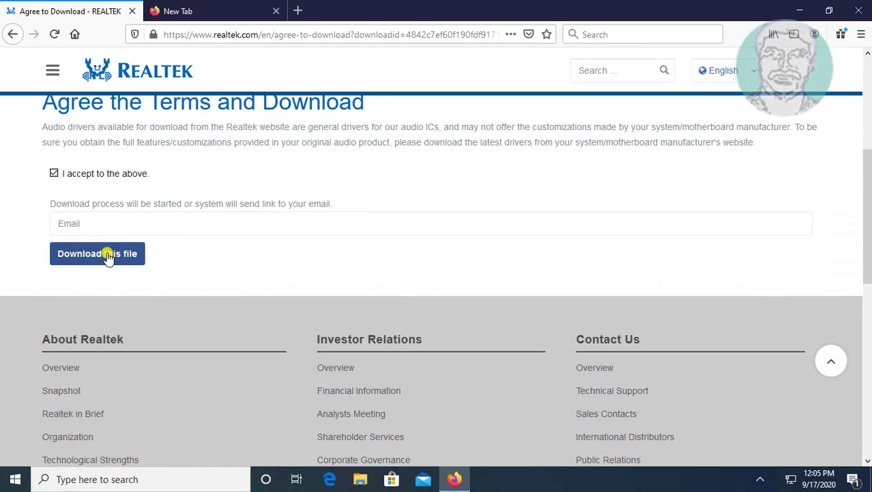
left_click(97, 253)
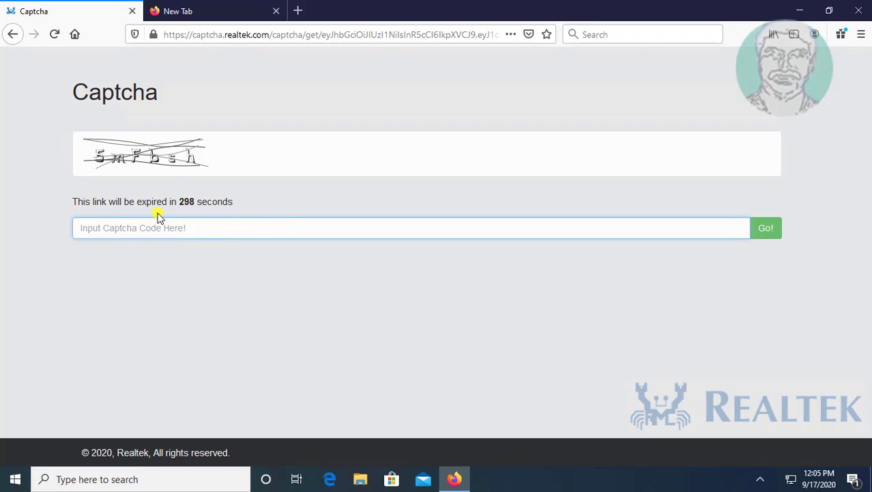
type("5")
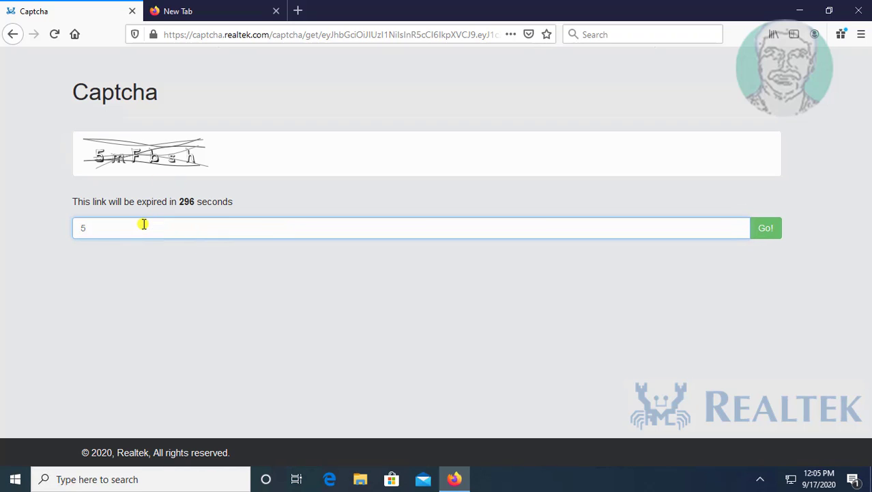
type("mF")
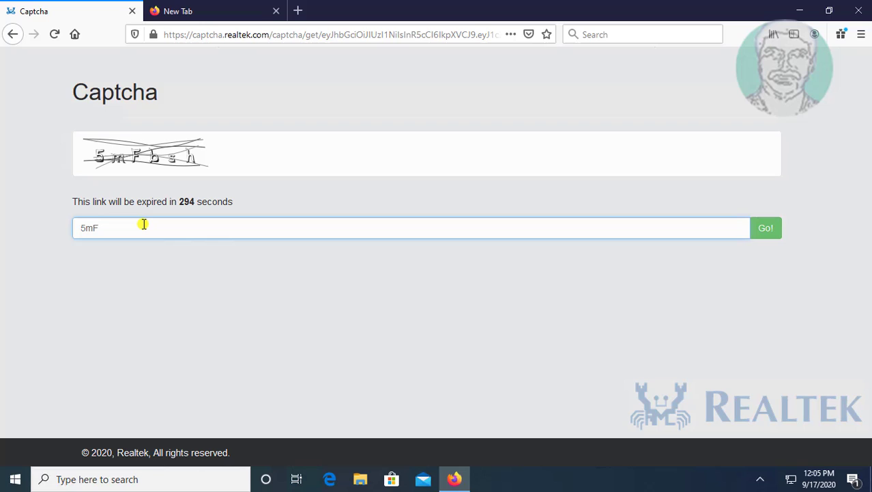
type("bsh")
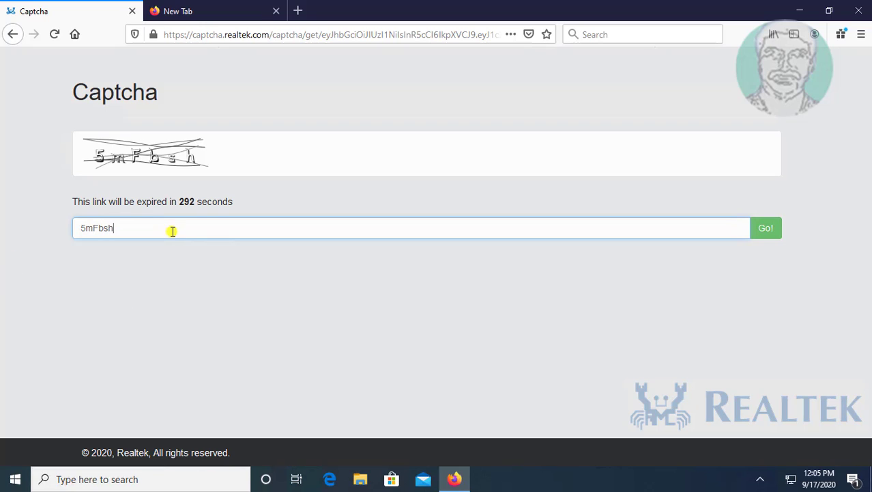
left_click(765, 227)
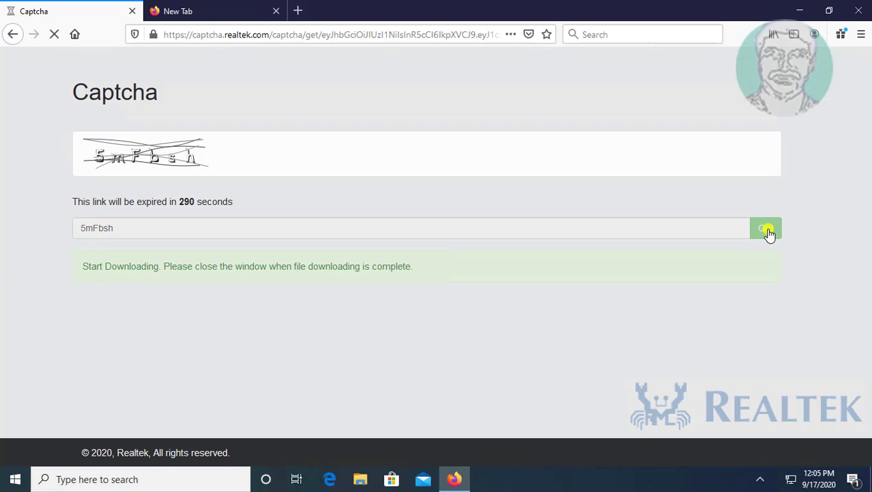
left_click(766, 228)
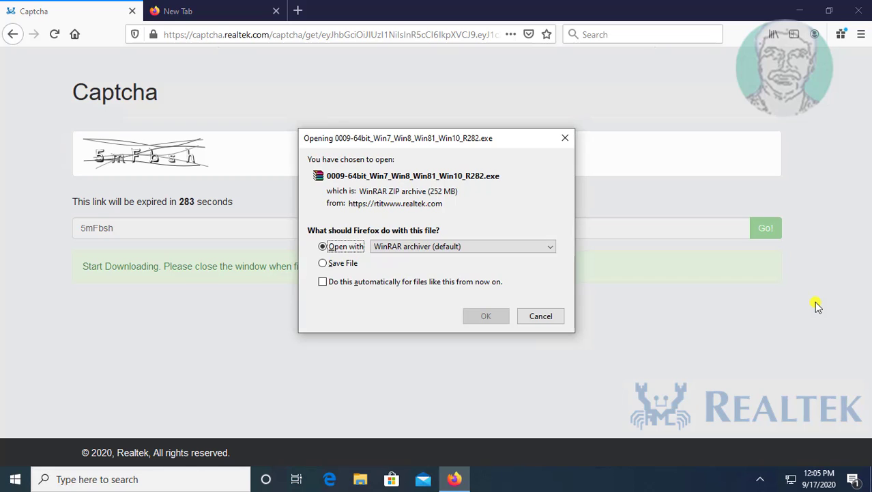
Step: Save the driver package file and close Firefox
left_click(322, 263)
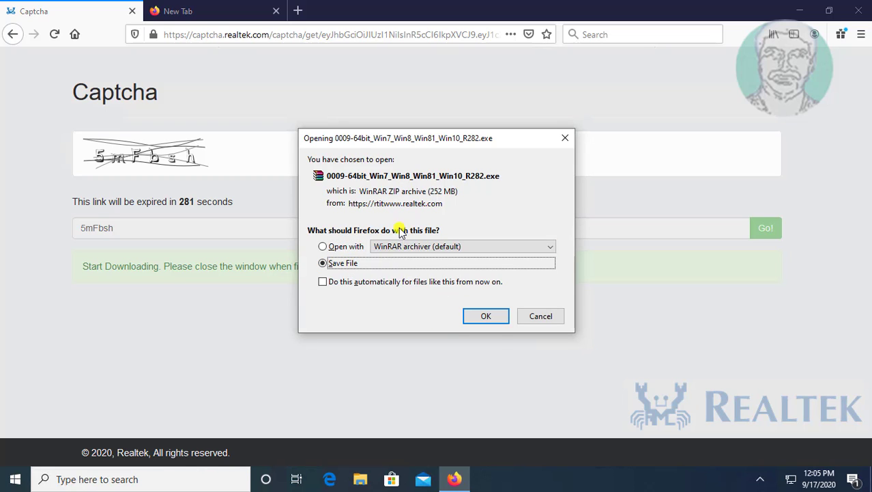
left_click(486, 315)
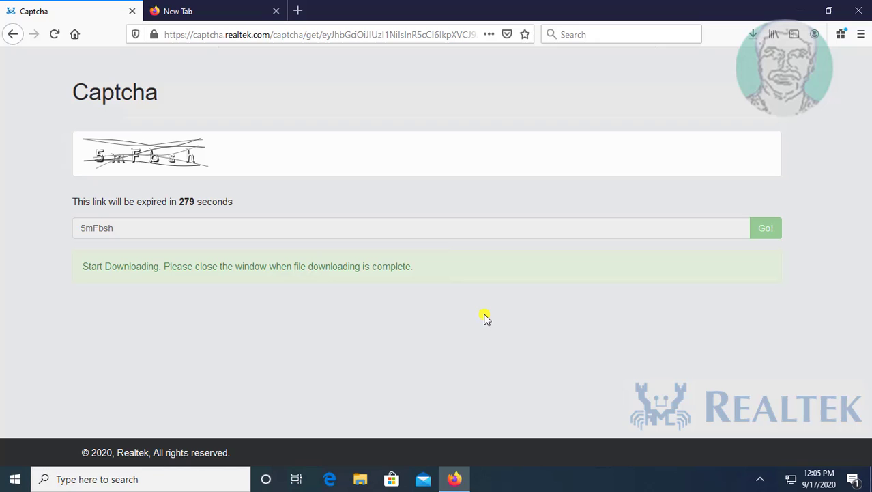
left_click(753, 35)
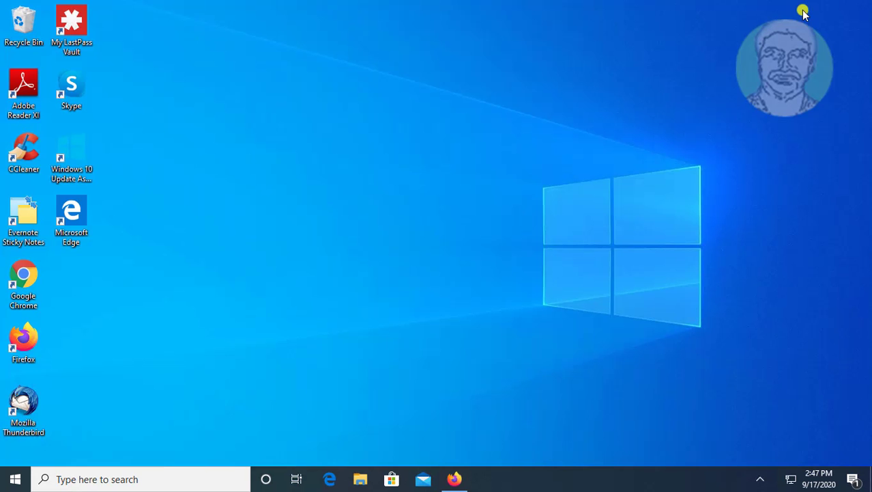
mouse_move(361, 478)
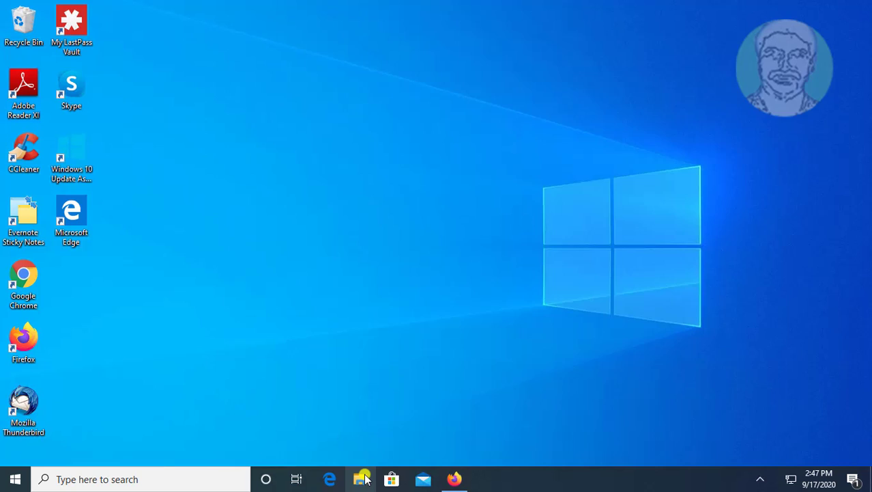
Step: Extract the driver ZIP in Downloads with Extract Here and open the resulting folder
left_click(362, 478)
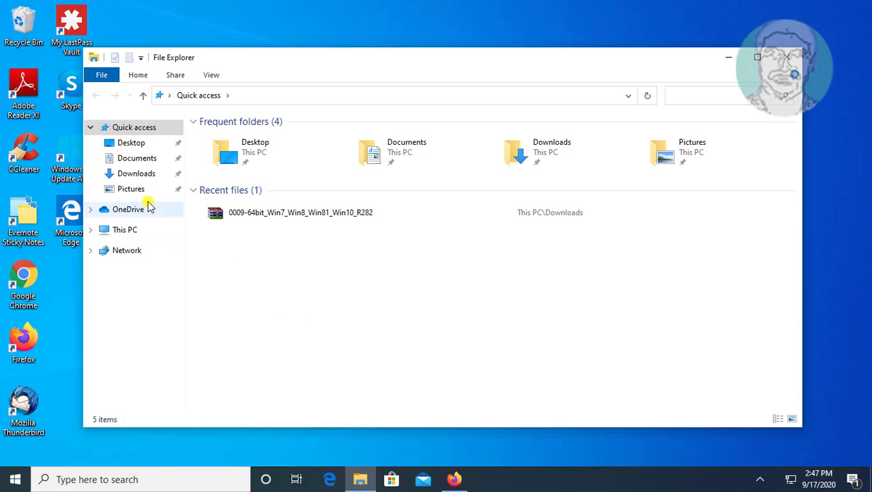
left_click(136, 173)
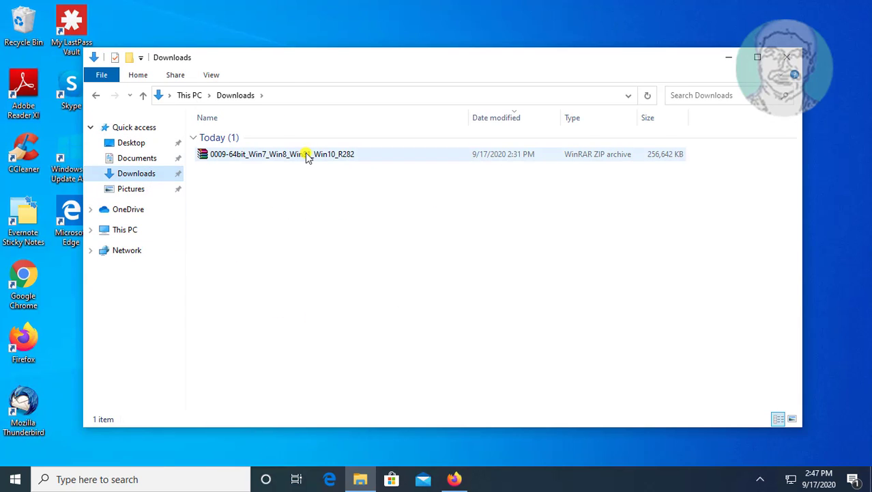
right_click(307, 154)
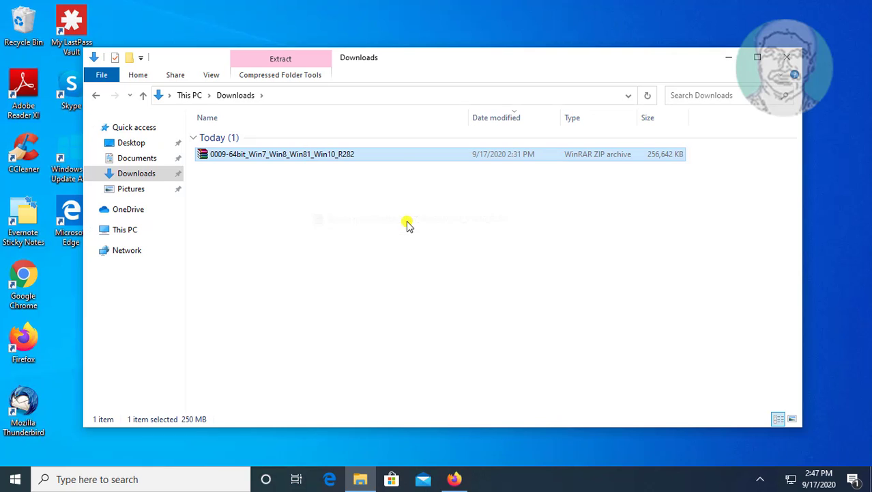
left_click(280, 58)
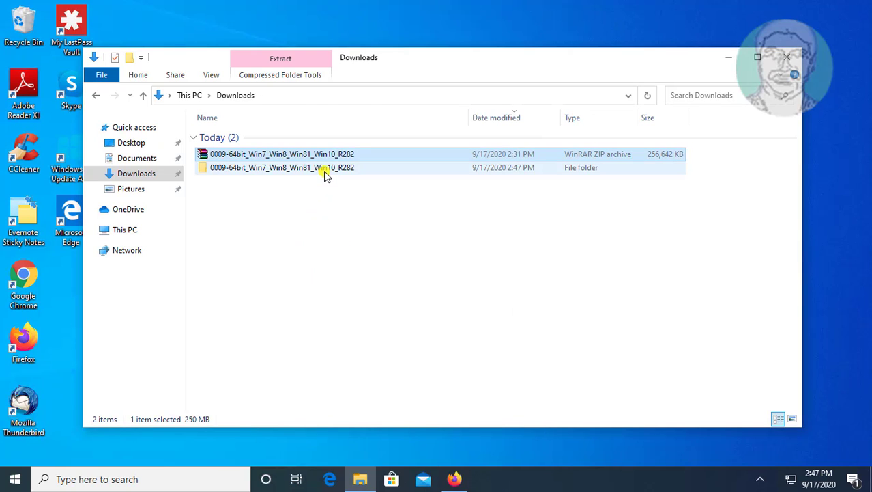
double_click(282, 167)
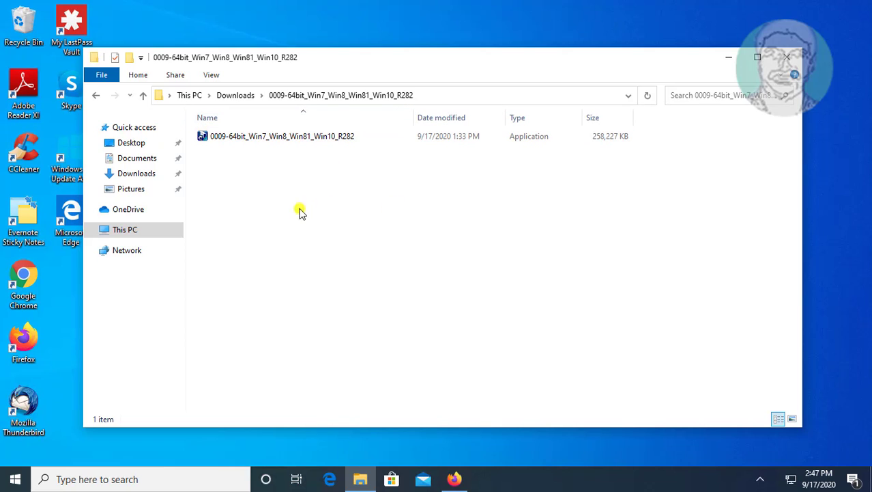
Step: Extract the setup application with WinRAR to 0009-64bit_Win7_Win8_Win81_Win10_R282\
right_click(282, 135)
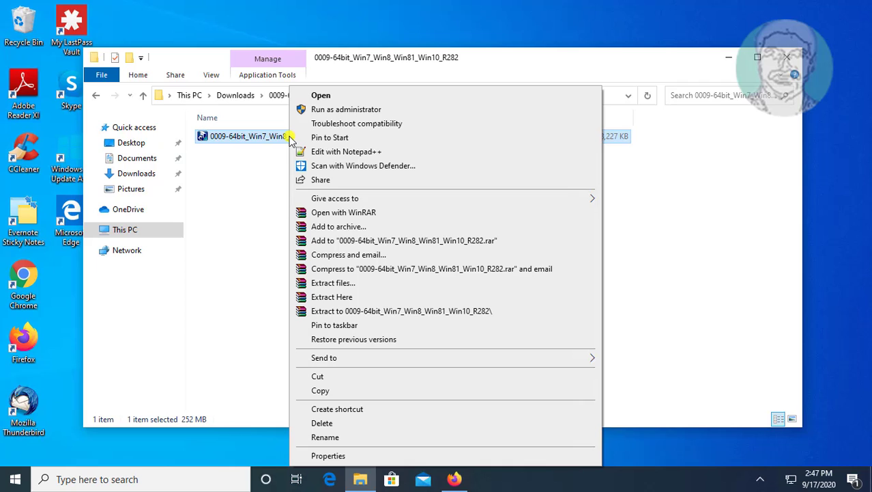
mouse_move(381, 248)
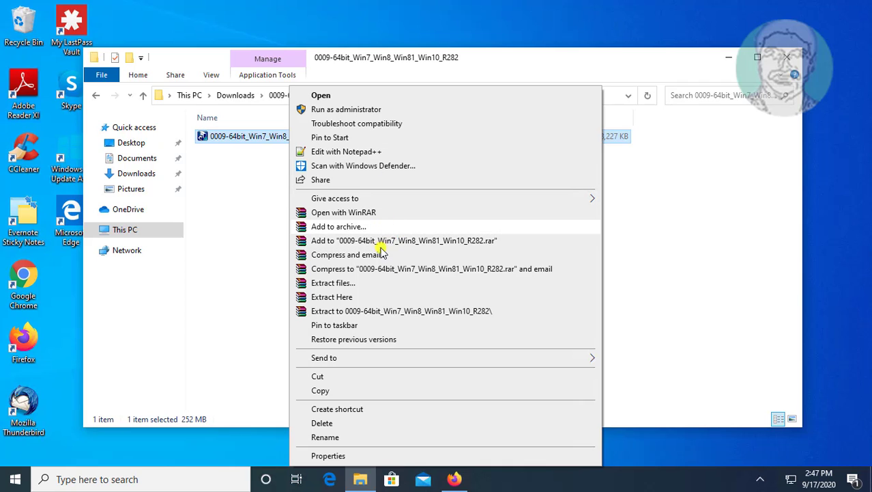
left_click(333, 282)
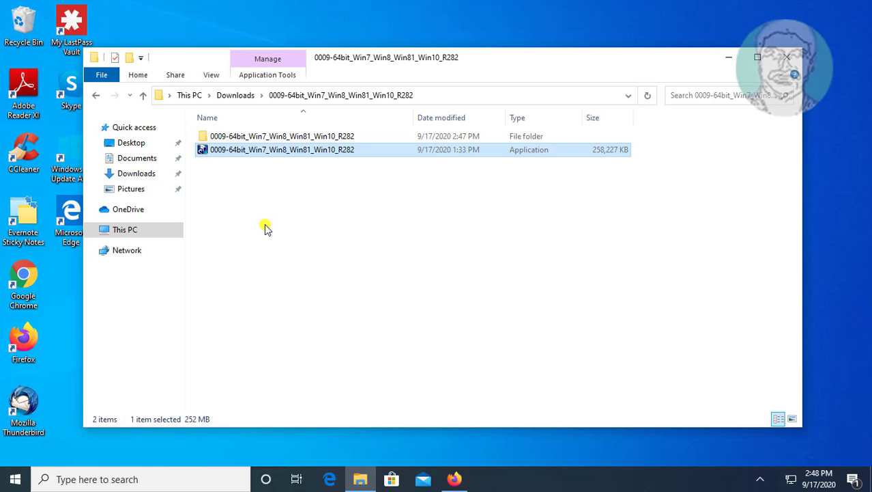
Step: Open the extracted driver folder and then its WIN64 subfolder
double_click(282, 150)
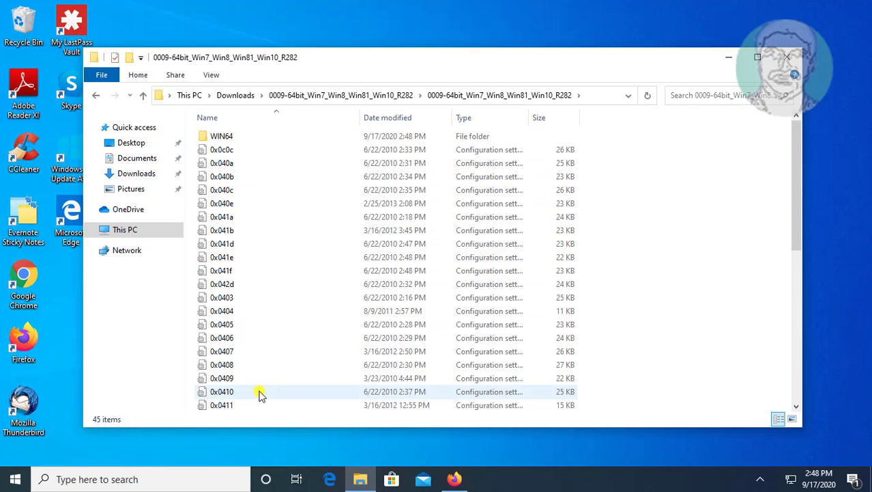
left_click(221, 136)
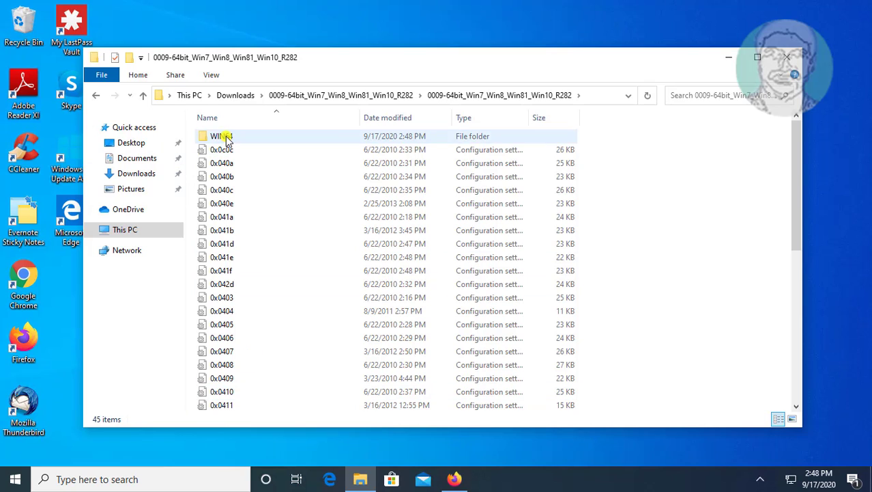
double_click(220, 136)
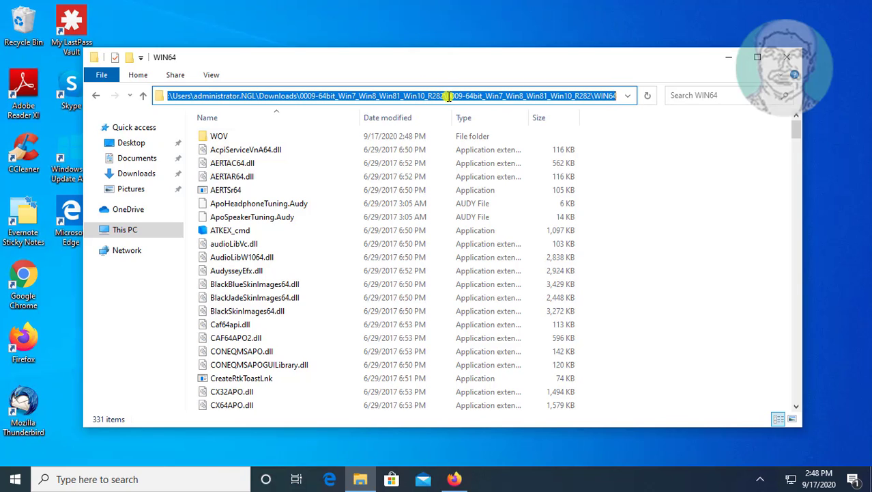
mouse_move(608, 301)
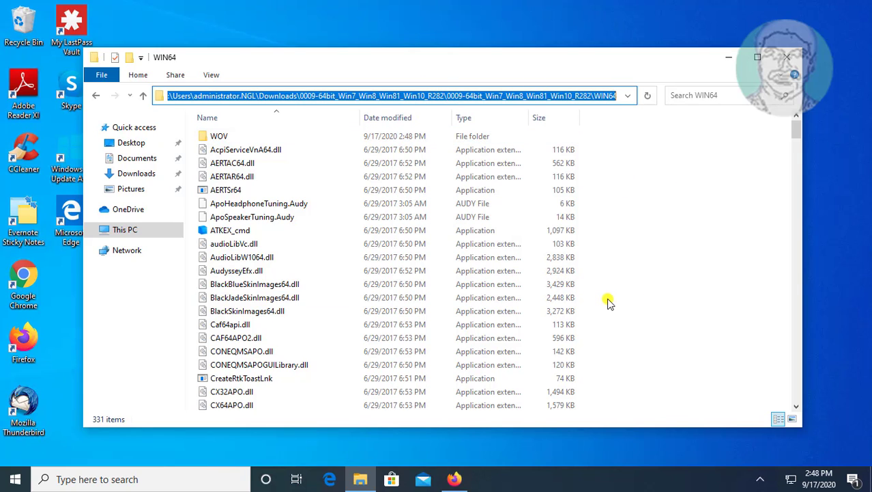
mouse_move(723, 73)
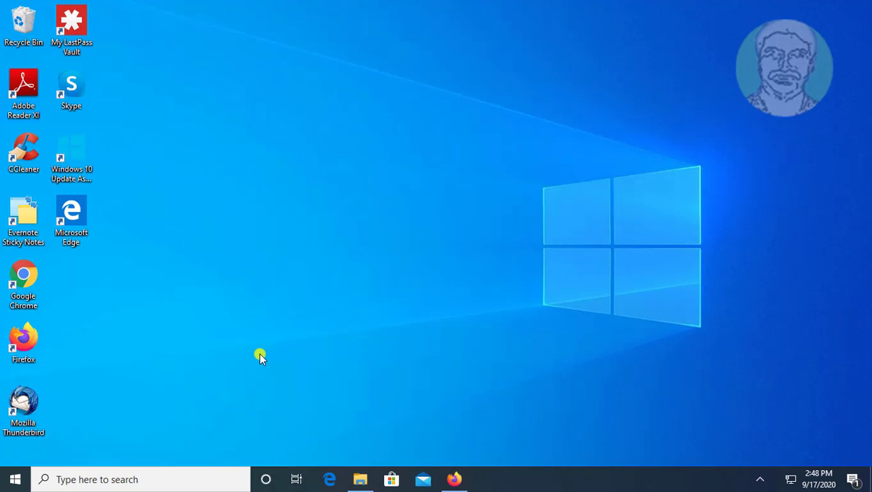
mouse_move(148, 376)
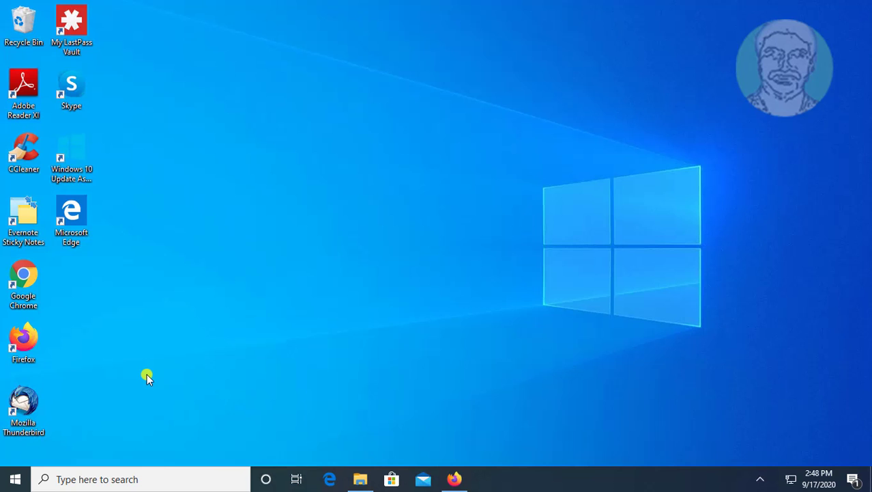
mouse_move(74, 454)
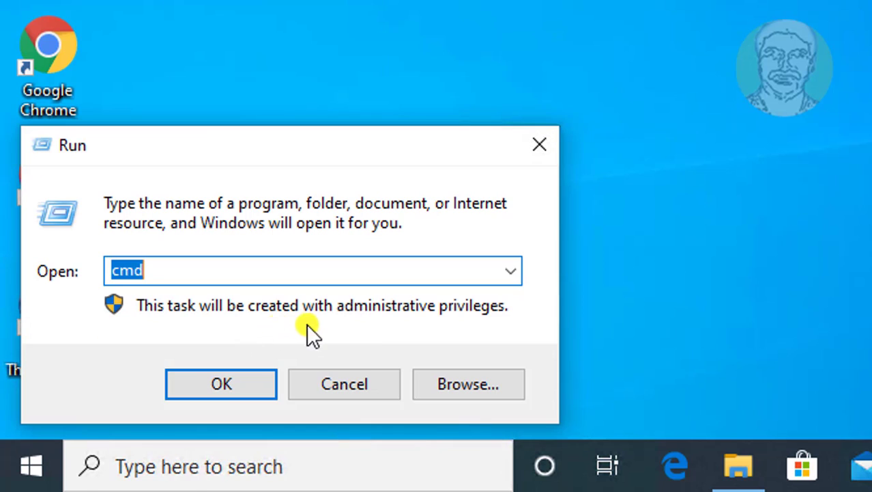
Step: Enter devmgmt.msc in the Run box to open Device Manager
type("devm")
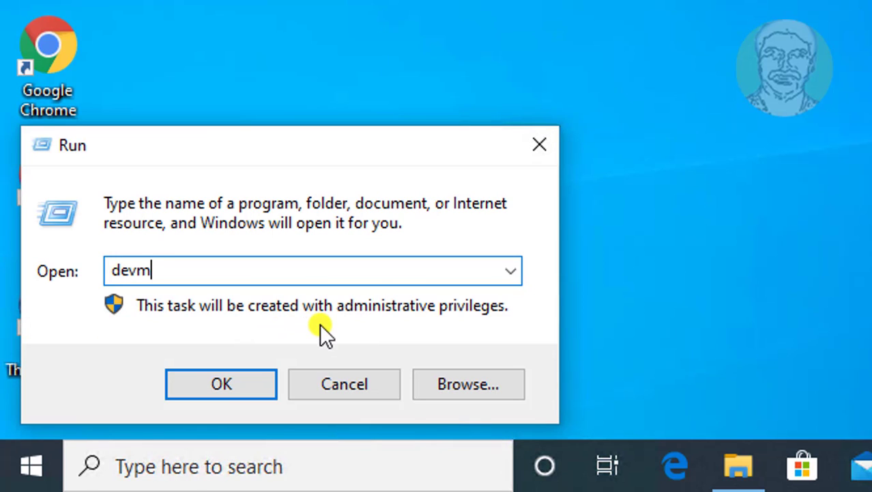
type("gm")
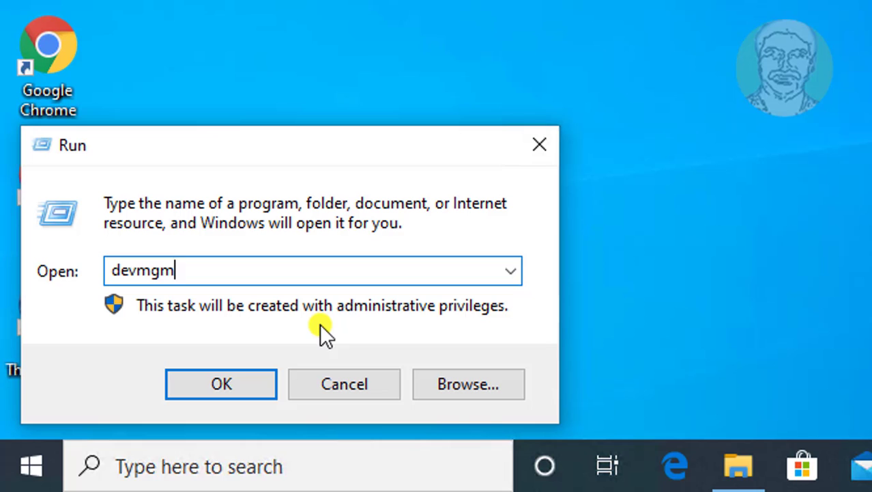
type("t.msc")
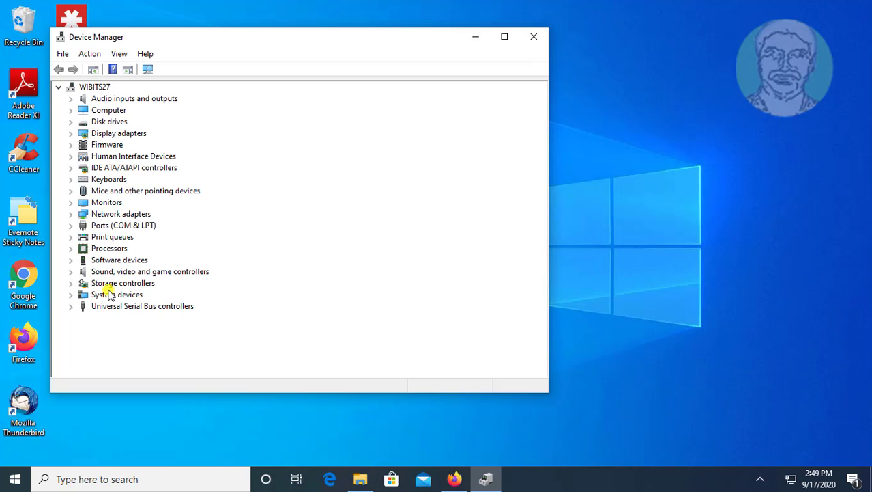
mouse_move(174, 157)
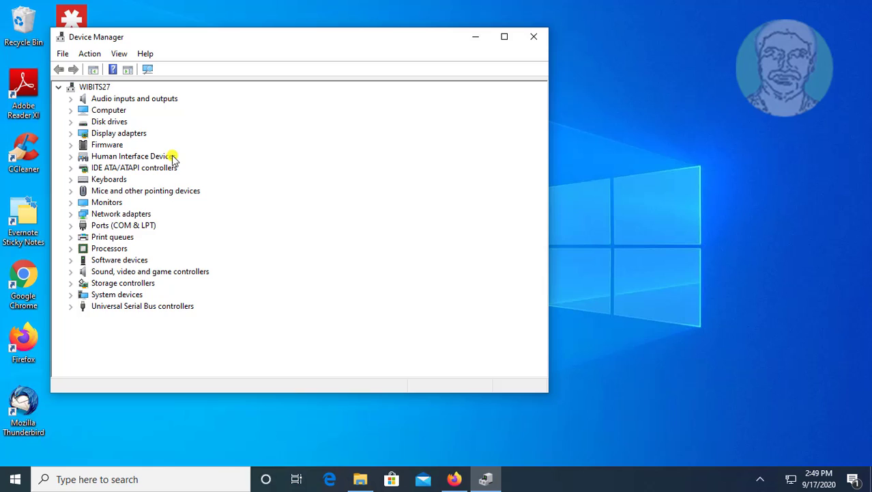
Step: Expand Sound, video and game controllers and choose Update driver on Realtek High Definition Audio
left_click(149, 271)
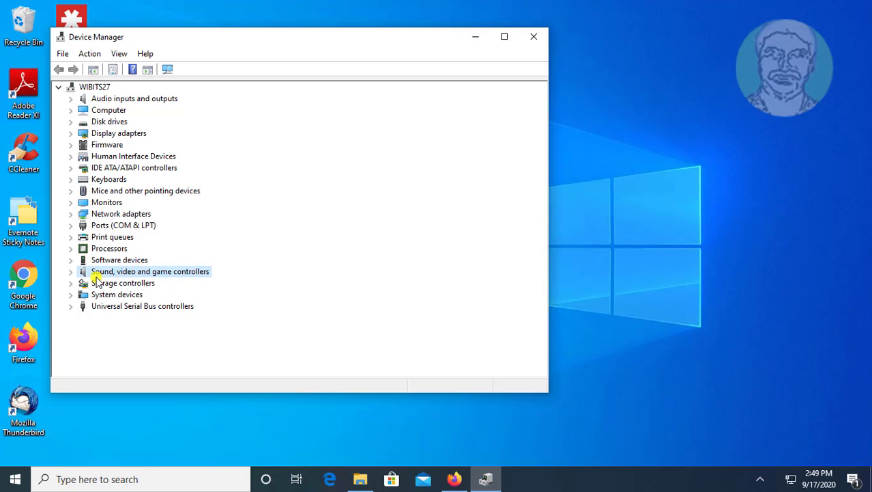
left_click(71, 271)
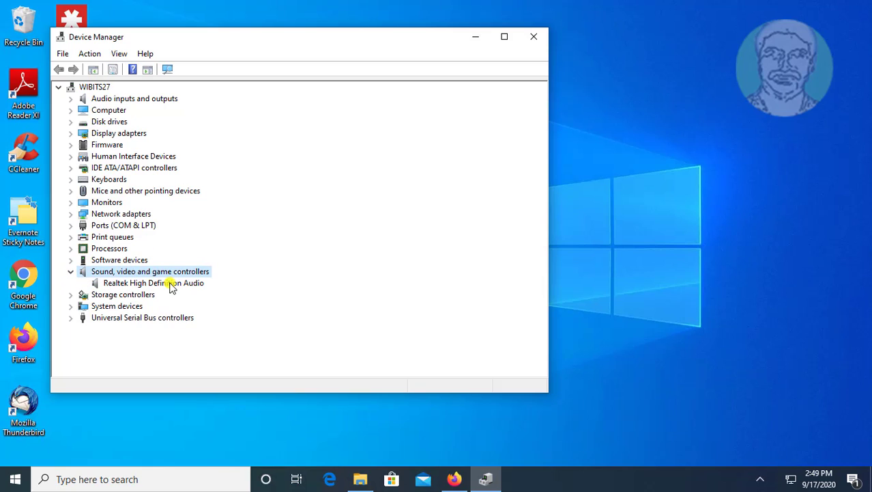
left_click(153, 283)
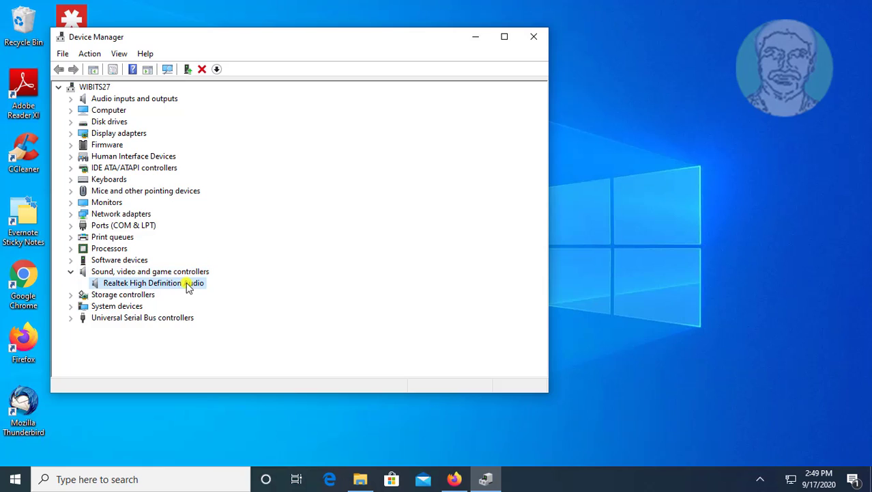
right_click(143, 283)
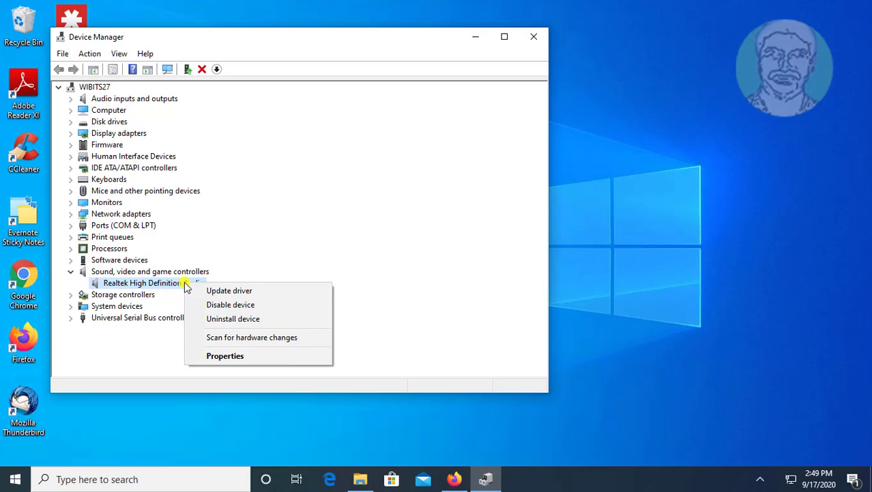
left_click(228, 290)
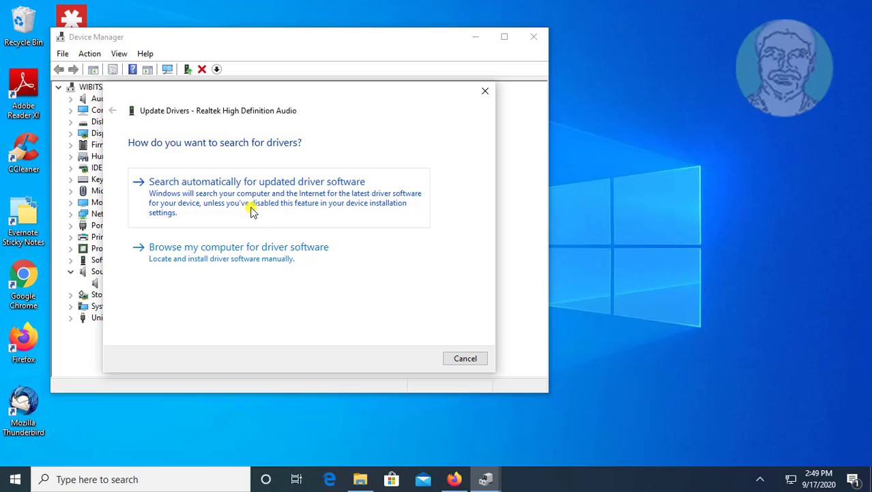
Step: Update the Realtek High Definition Audio driver from the pasted WIN64 driver folder path
left_click(239, 246)
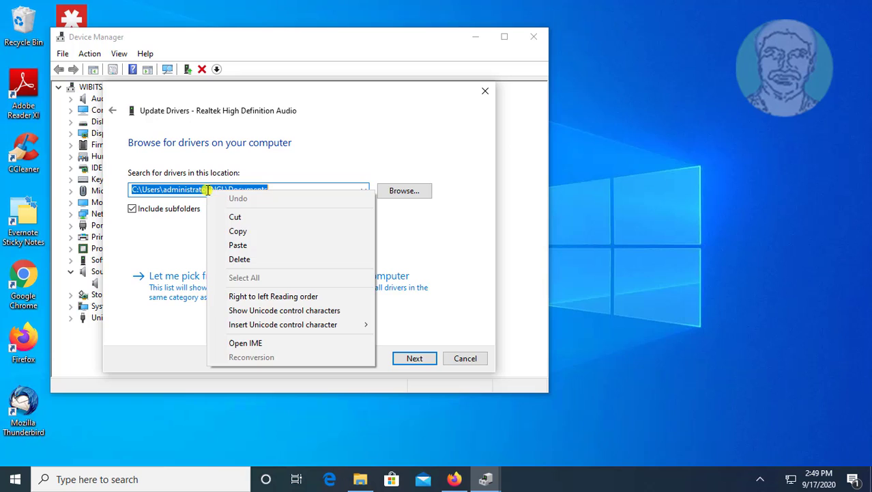
left_click(238, 244)
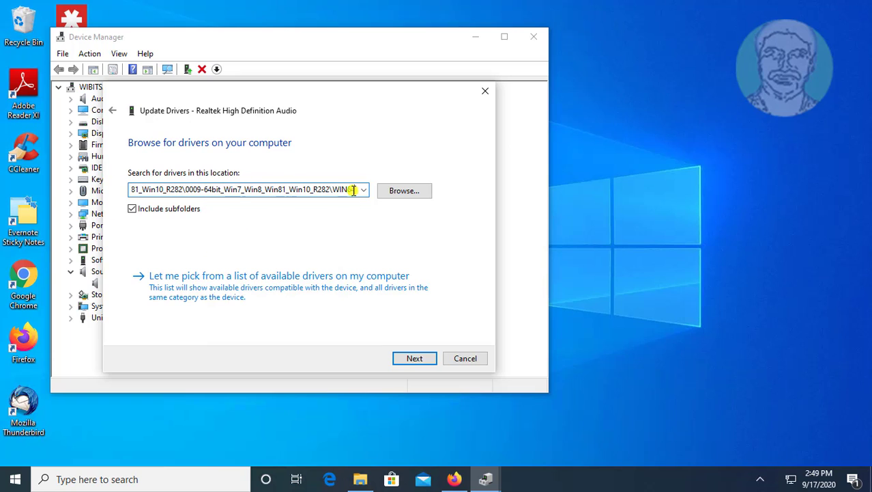
left_click(414, 358)
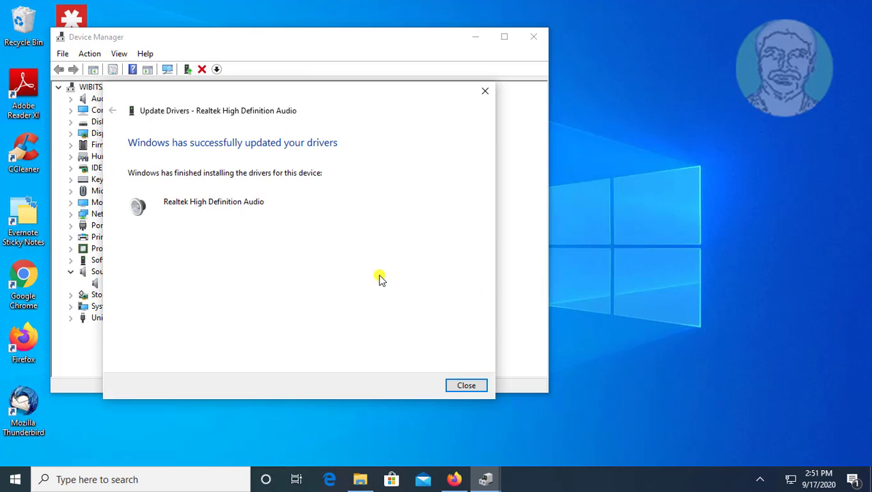
mouse_move(244, 226)
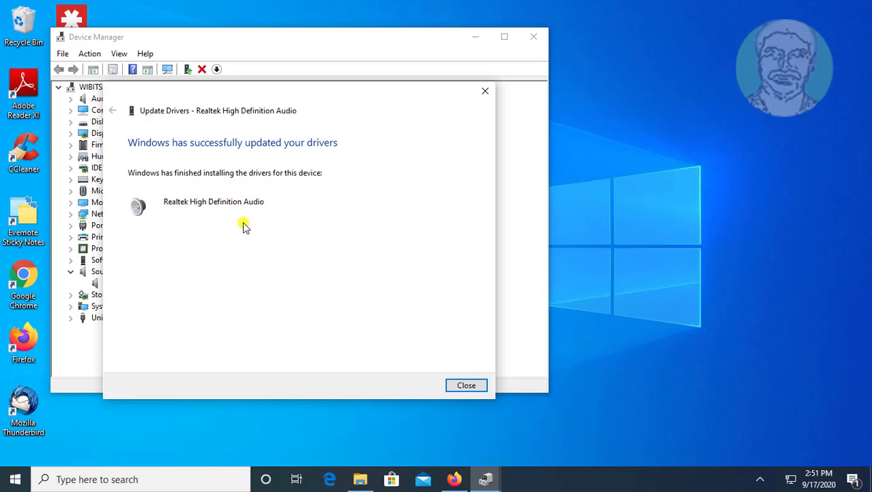
Step: Dismiss the driver update success message and close Device Manager
left_click(466, 384)
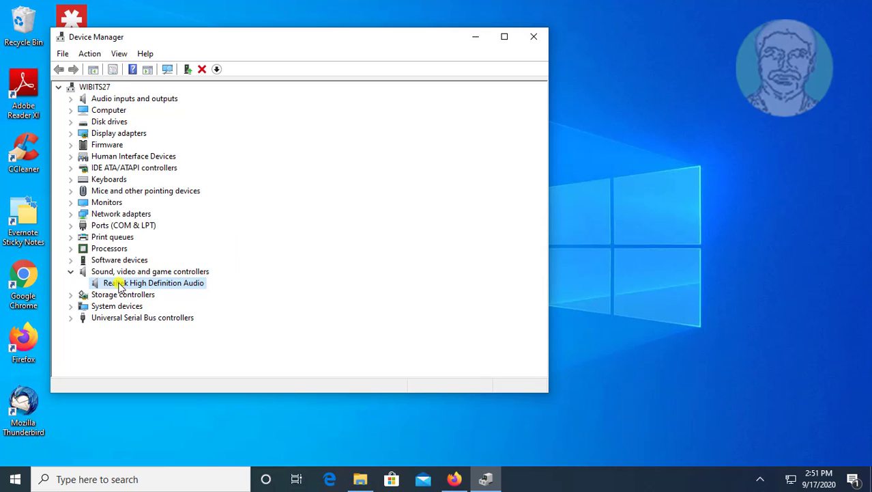
mouse_move(174, 282)
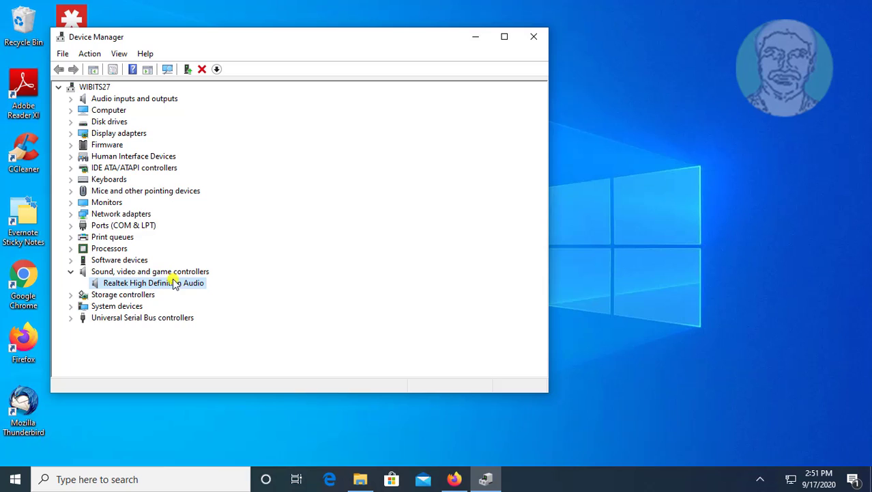
left_click(534, 36)
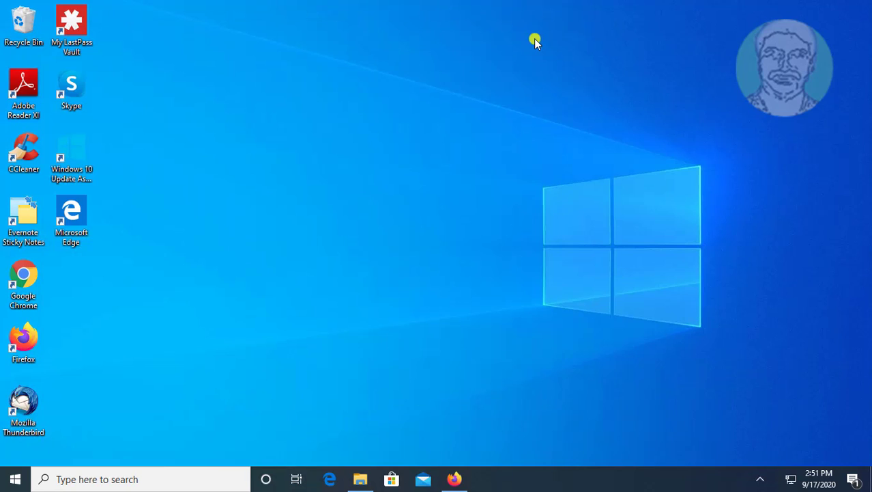
mouse_move(341, 336)
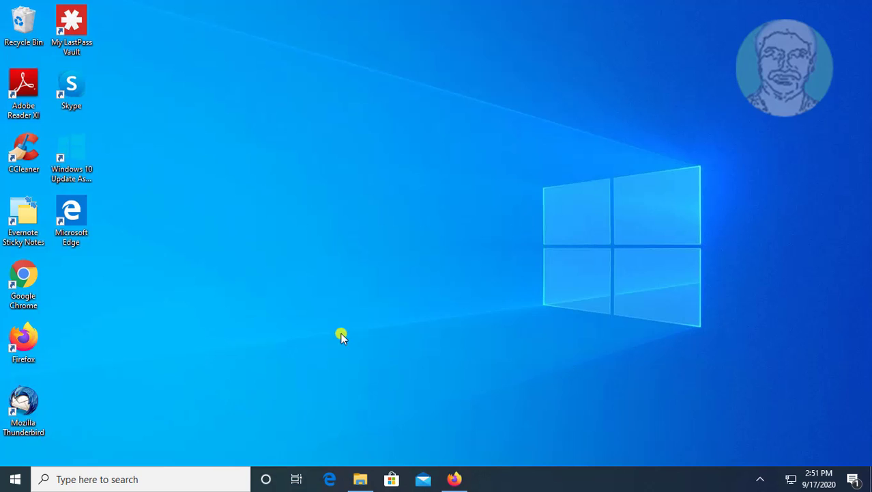
Step: Bring File Explorer back up showing the extracted R282 driver folder
left_click(360, 478)
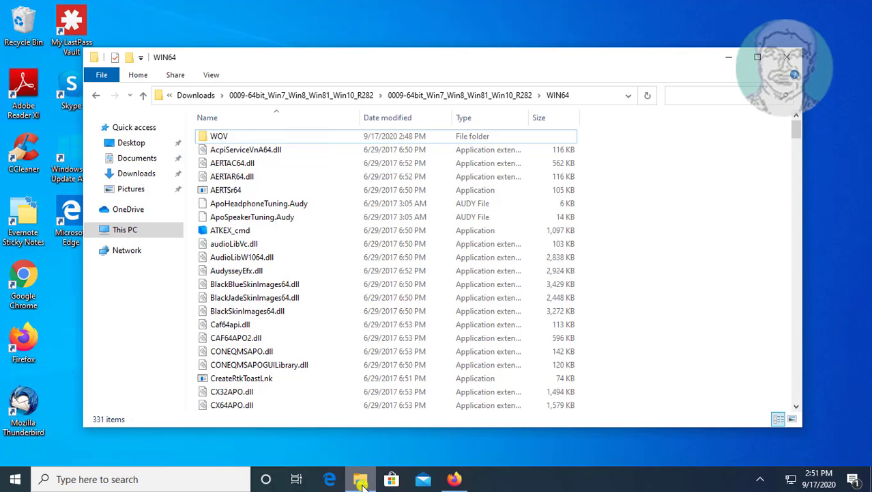
mouse_move(297, 95)
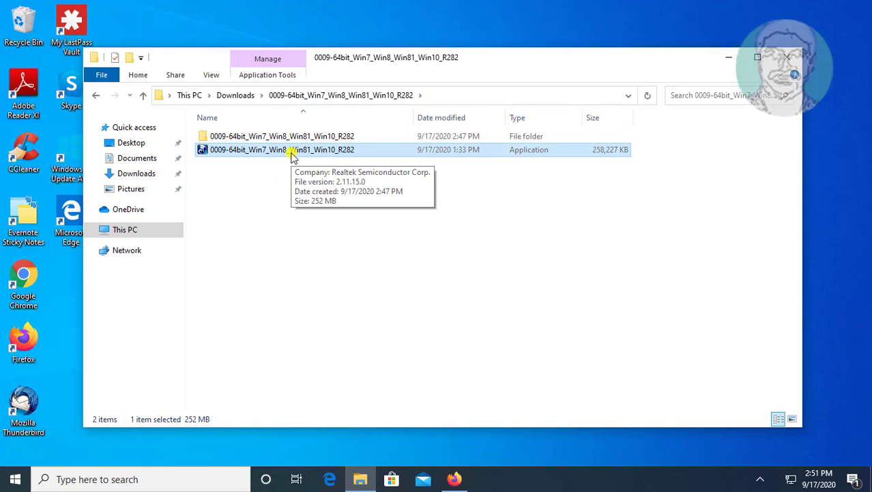
mouse_move(335, 149)
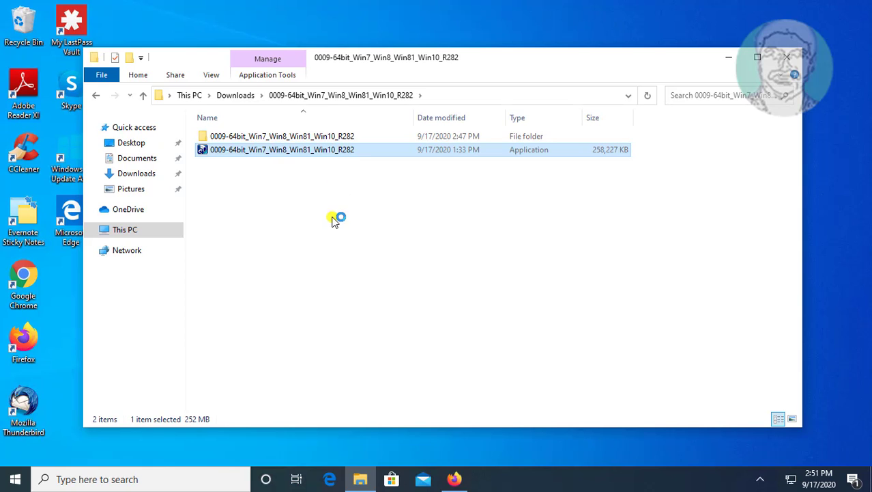
mouse_move(401, 253)
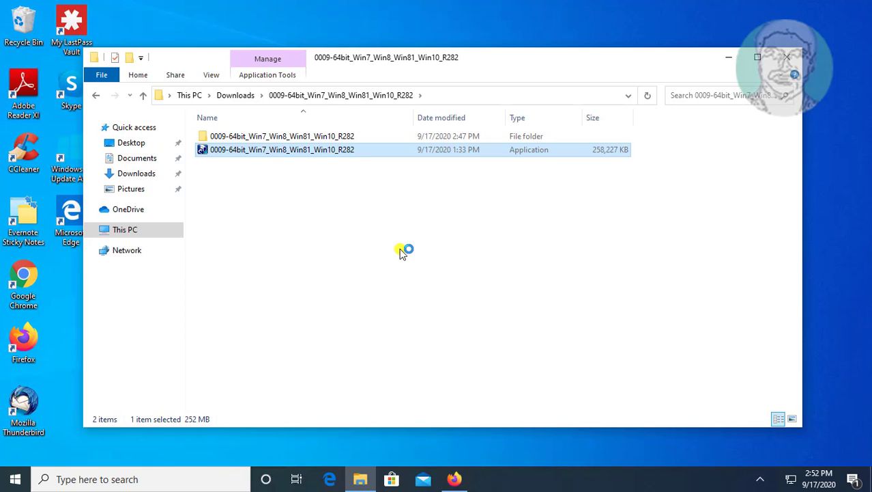
Step: Launch the 0009-64bit_Win7_Win8_Win81_Win10_R282 setup package and let InstallShield extract it
double_click(282, 149)
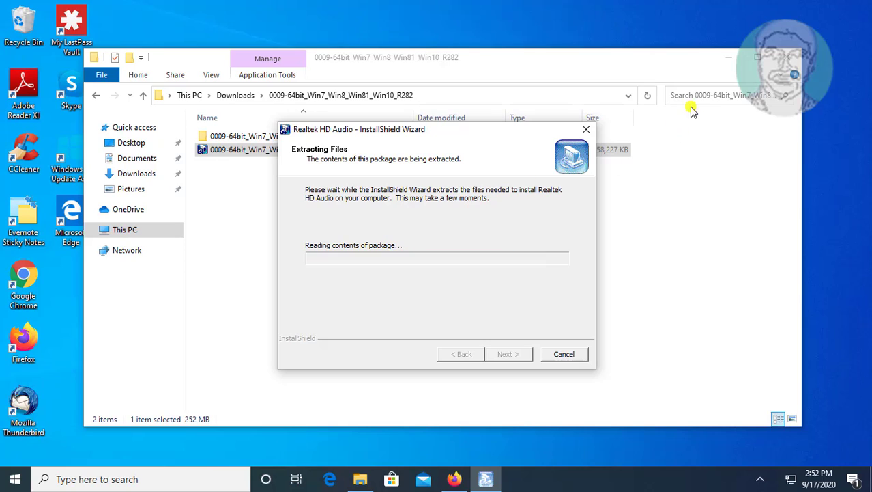
mouse_move(365, 223)
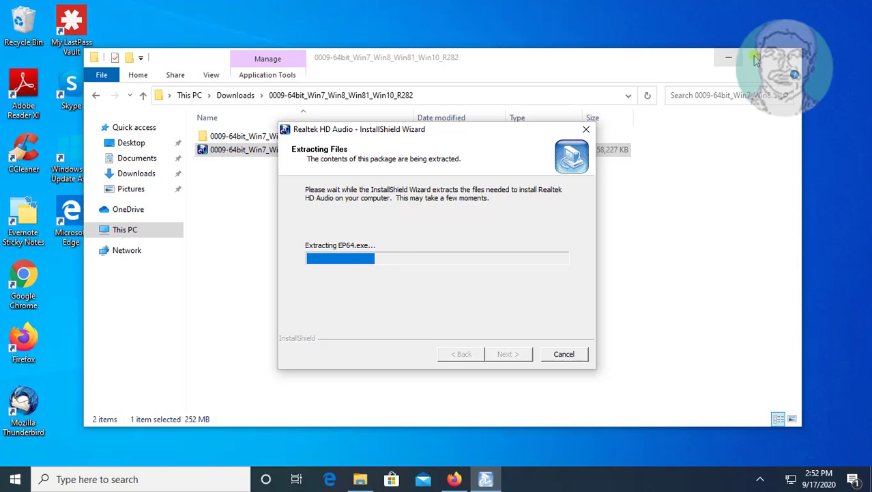
left_click(729, 57)
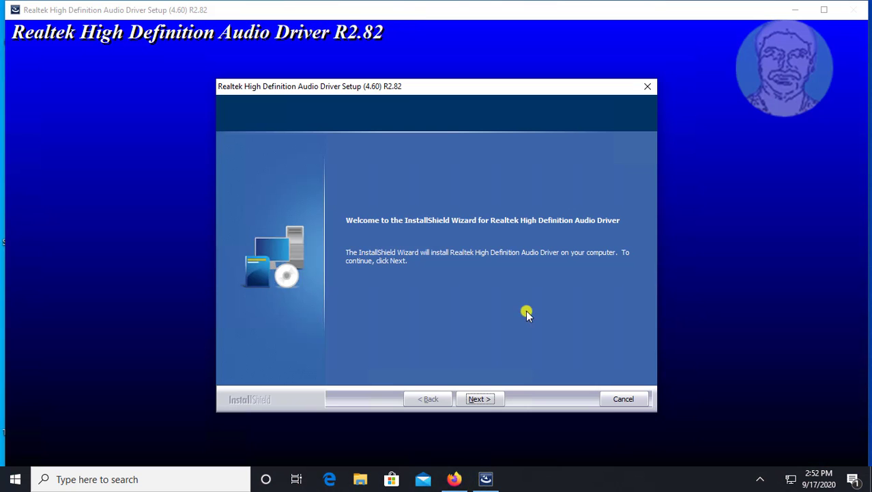
Step: Remove the current Realtek driver through setup and finish with 'restart now' selected
left_click(478, 398)
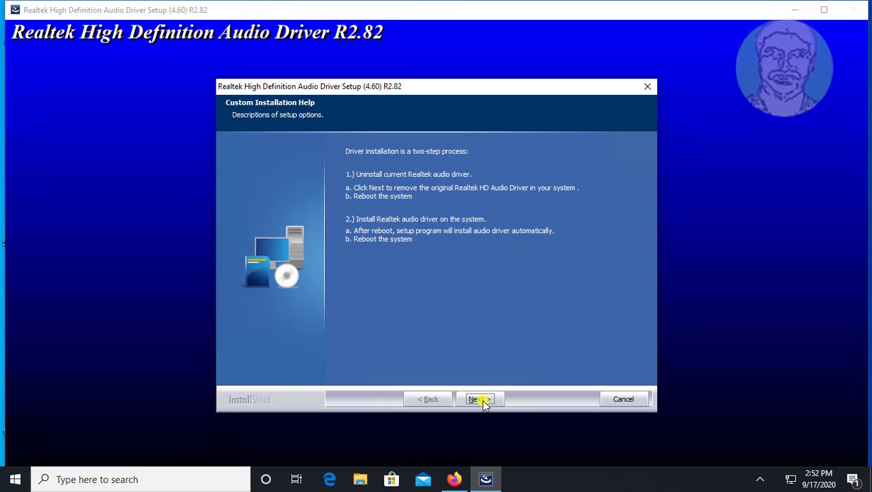
left_click(480, 398)
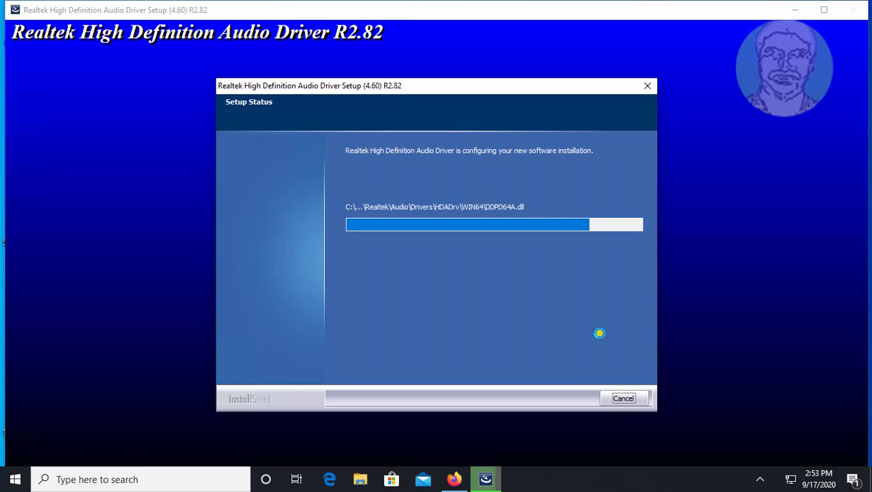
mouse_move(634, 316)
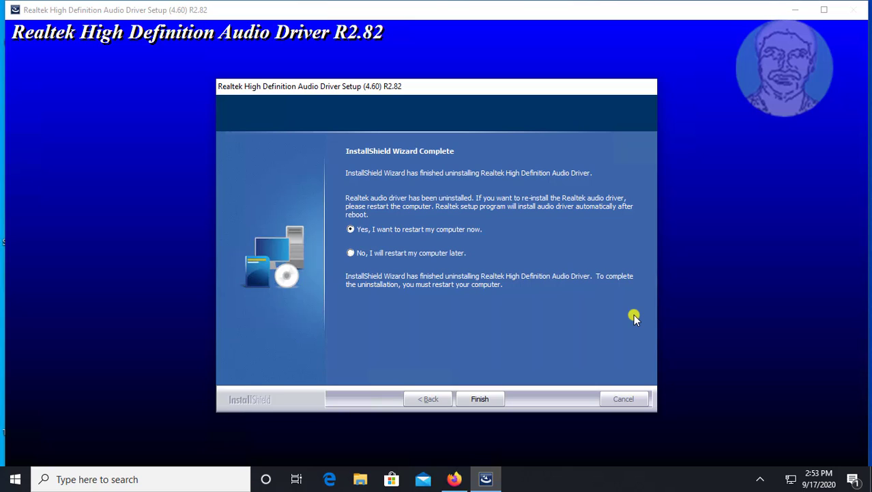
mouse_move(412, 240)
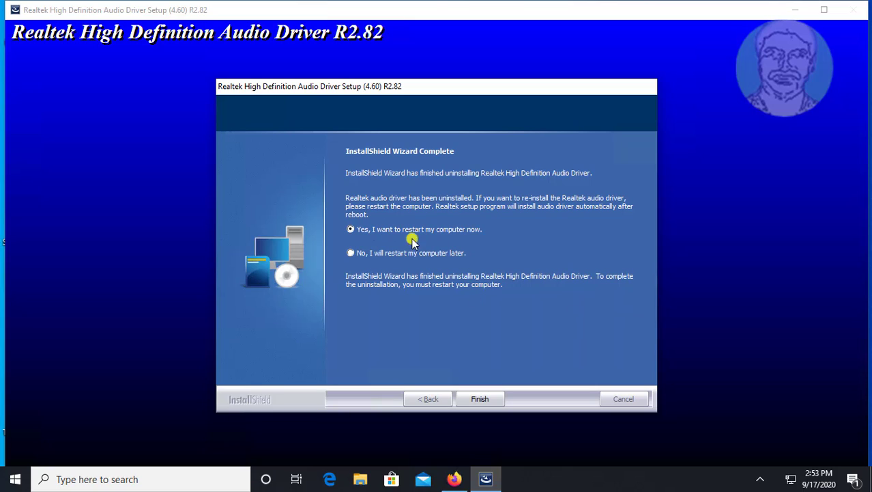
mouse_move(480, 399)
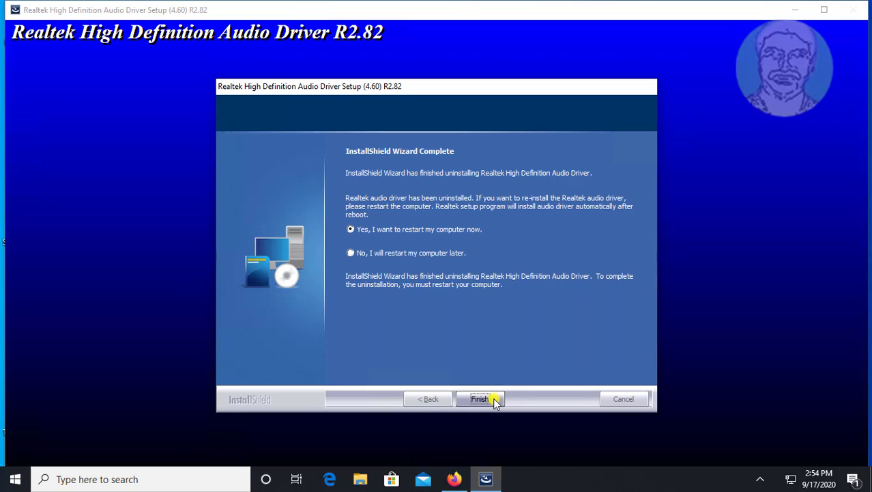
left_click(480, 399)
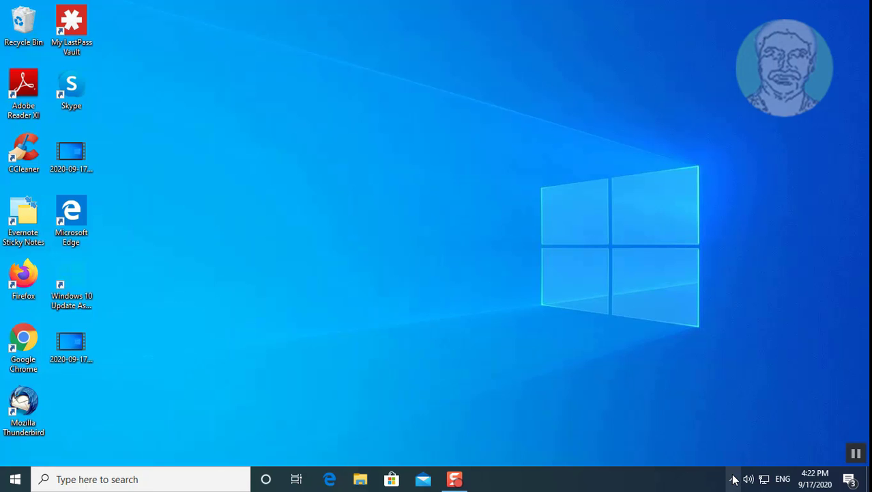
Step: Search for 'control panel' and launch Realtek HD Audio Manager from it
left_click(734, 478)
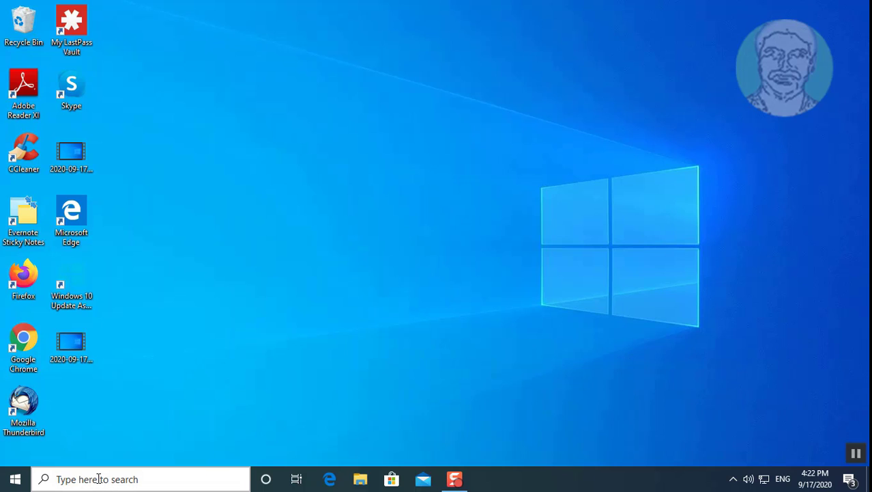
type("cont")
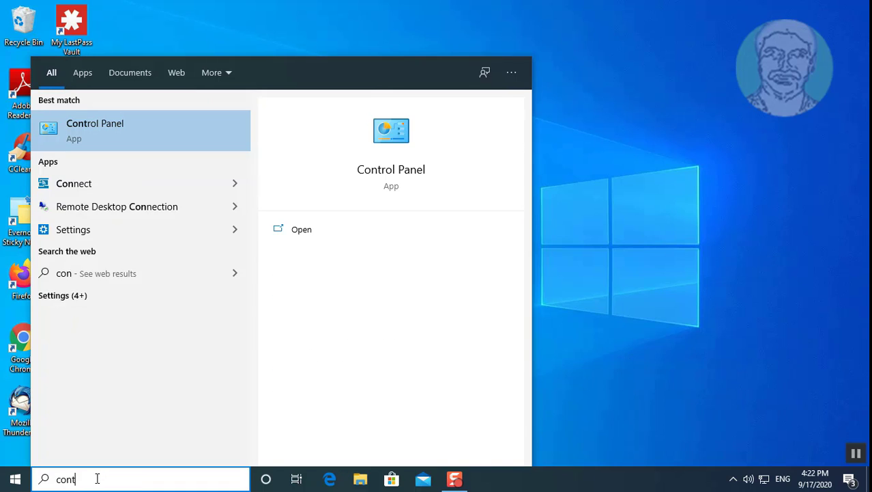
type("rol pan")
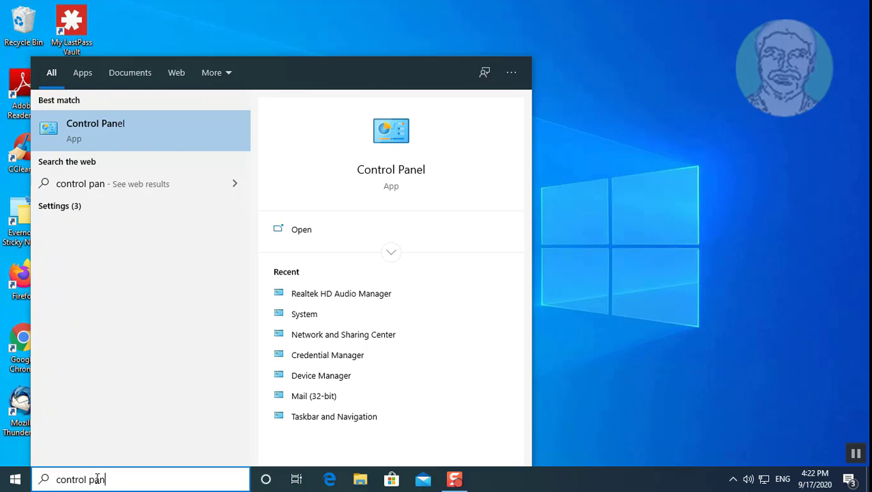
type("el")
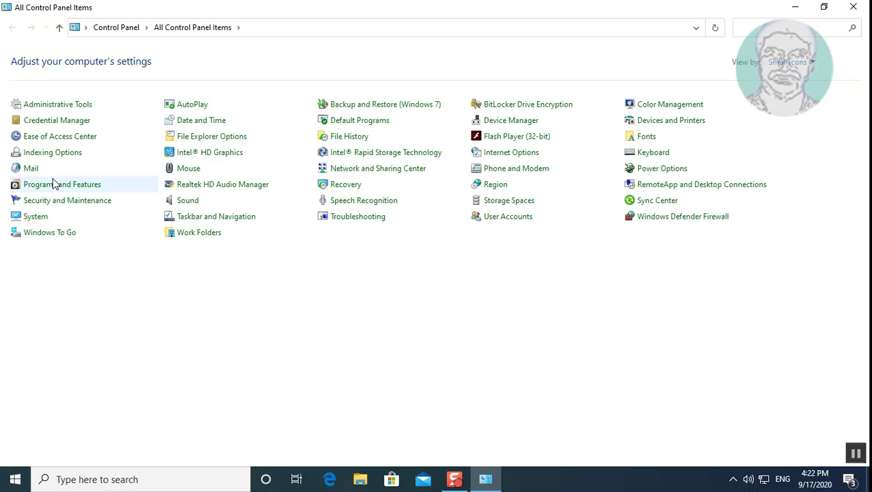
mouse_move(222, 184)
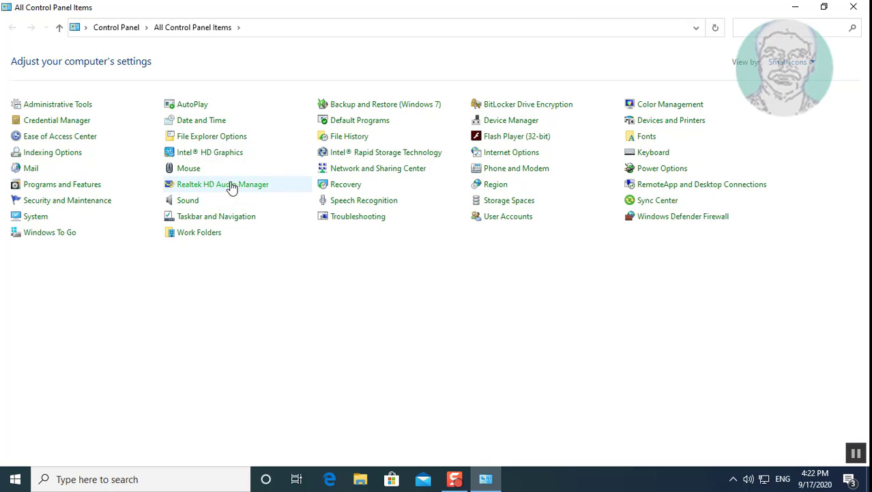
double_click(223, 184)
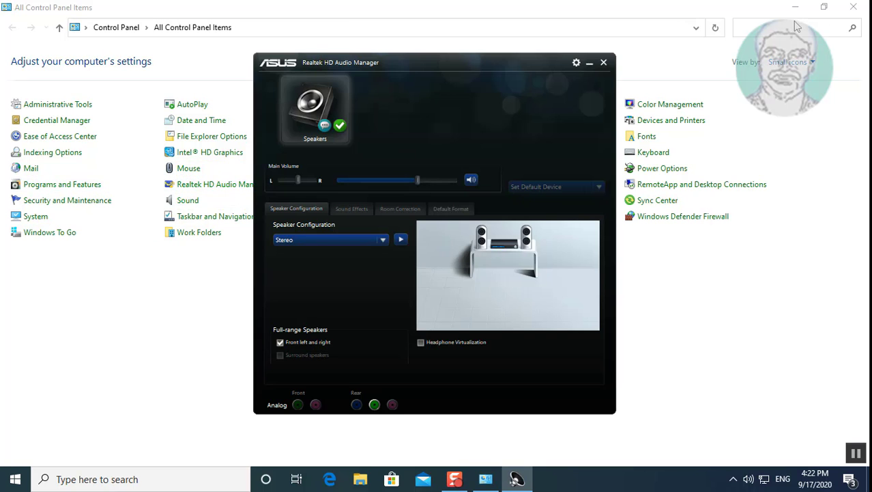
Step: Close Control Panel and open Realtek HD Audio Manager's settings gear menu
left_click(853, 7)
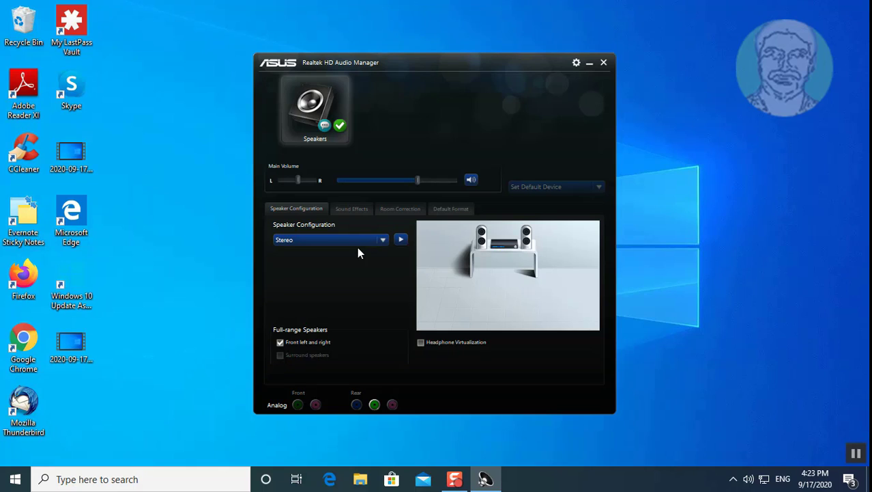
mouse_move(353, 291)
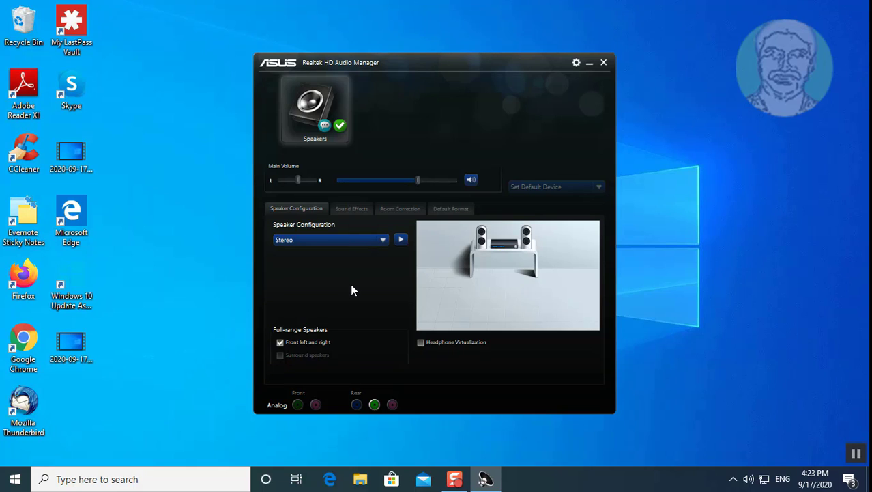
mouse_move(478, 130)
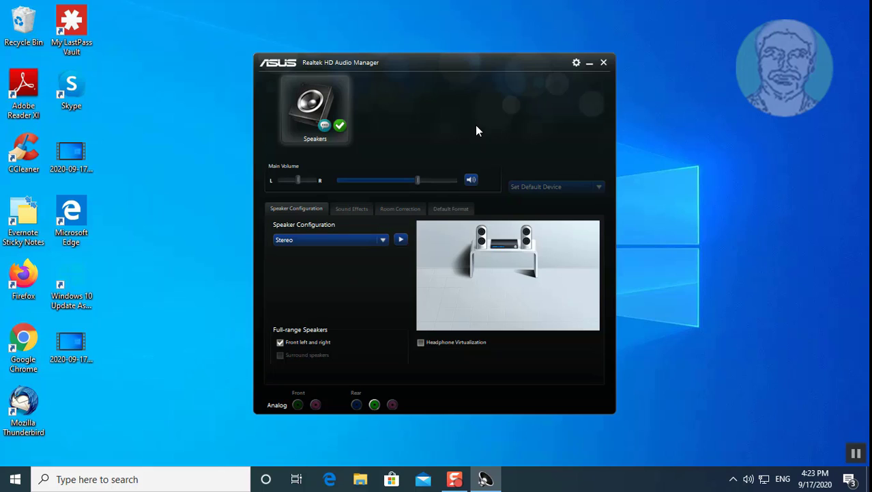
mouse_move(420, 238)
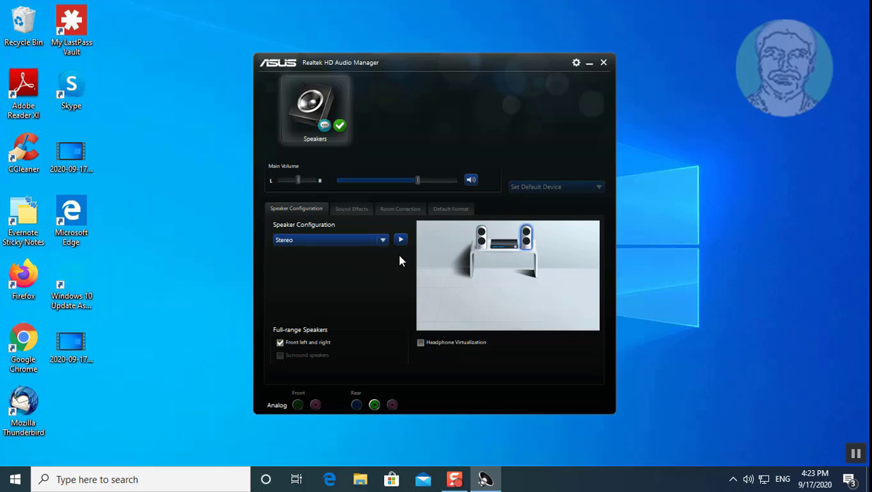
mouse_move(501, 5)
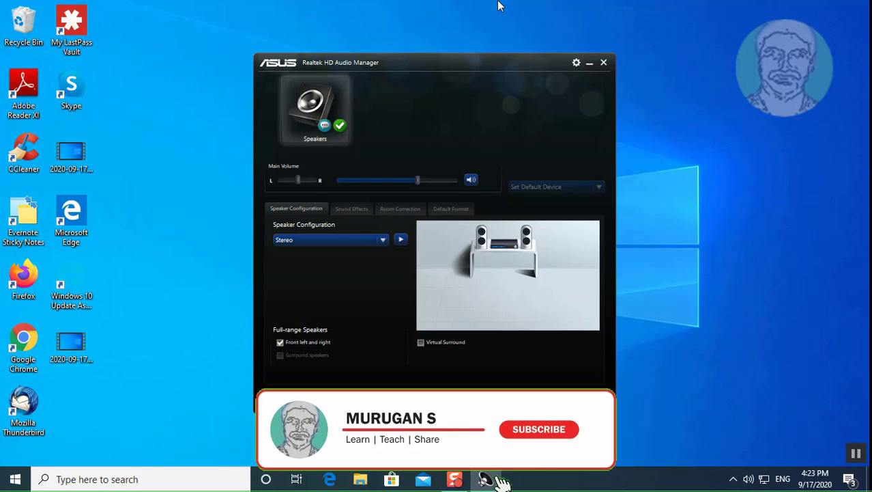
left_click(576, 62)
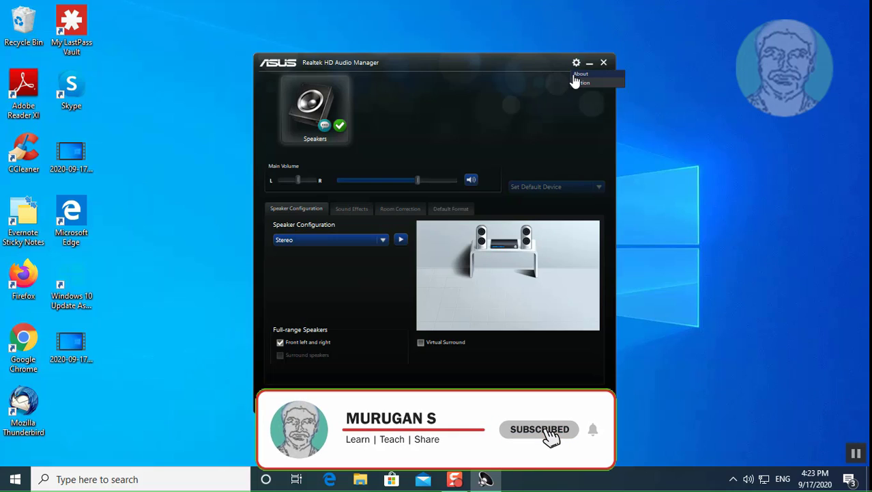
mouse_move(605, 448)
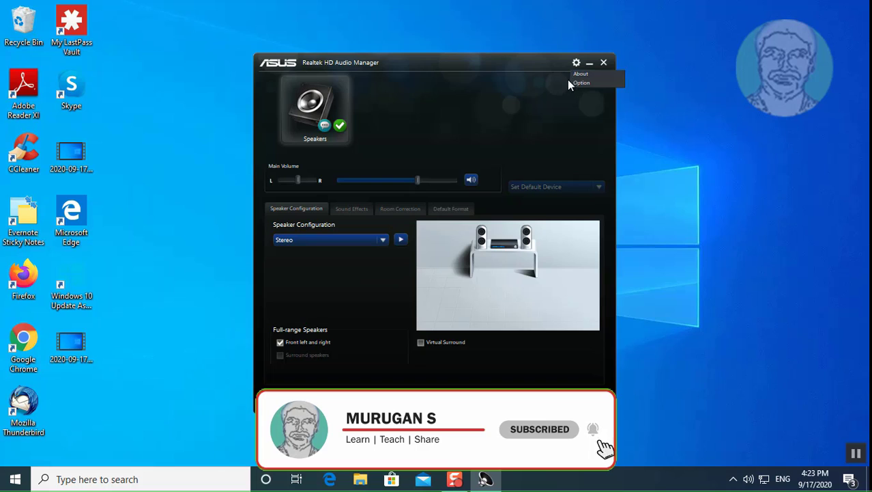
Step: Switch the front panel connector to AC97 in Option and play the stereo speaker test
left_click(581, 82)
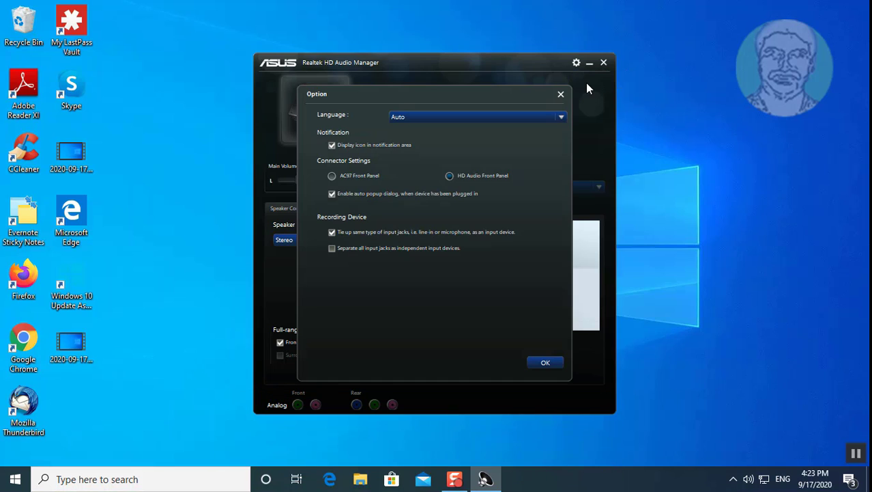
mouse_move(449, 159)
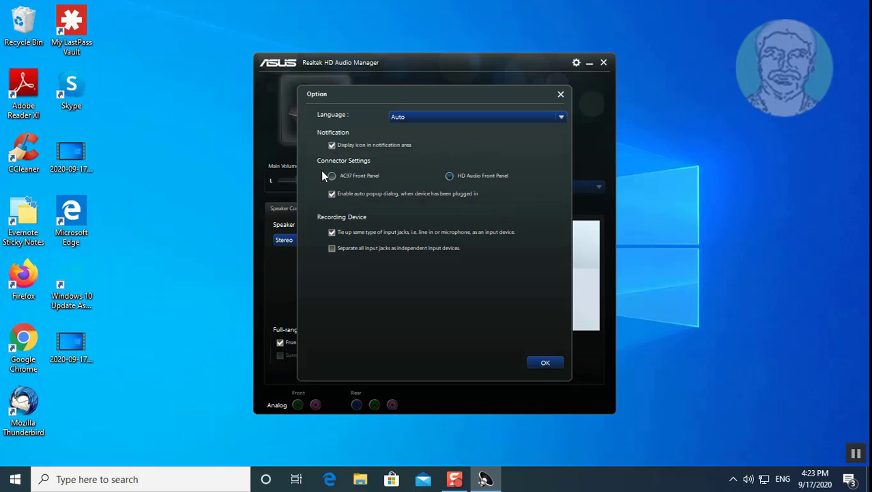
left_click(545, 362)
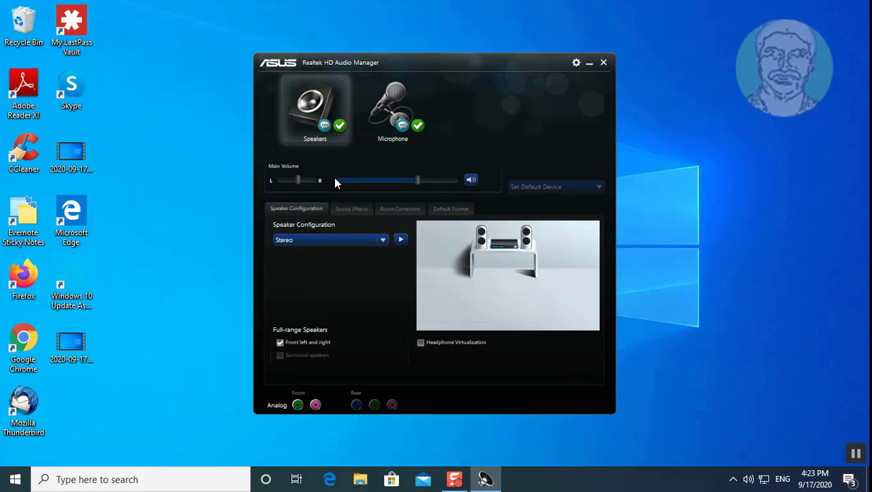
left_click(401, 239)
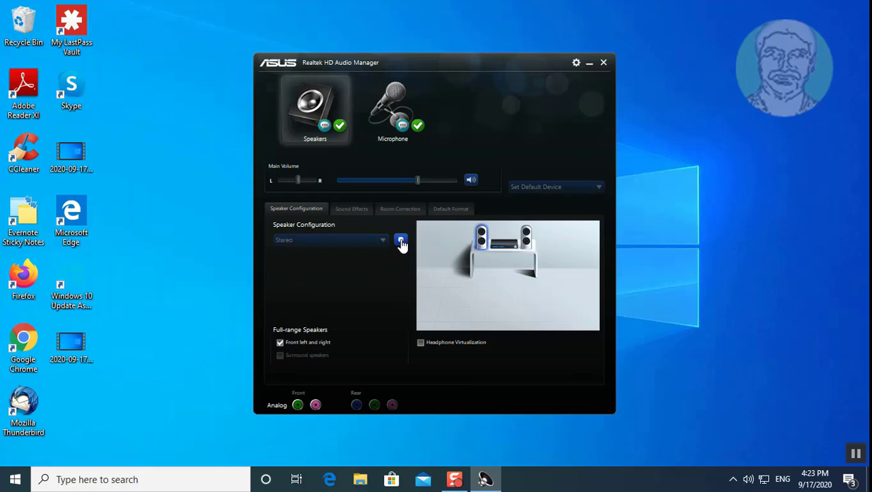
left_click(400, 240)
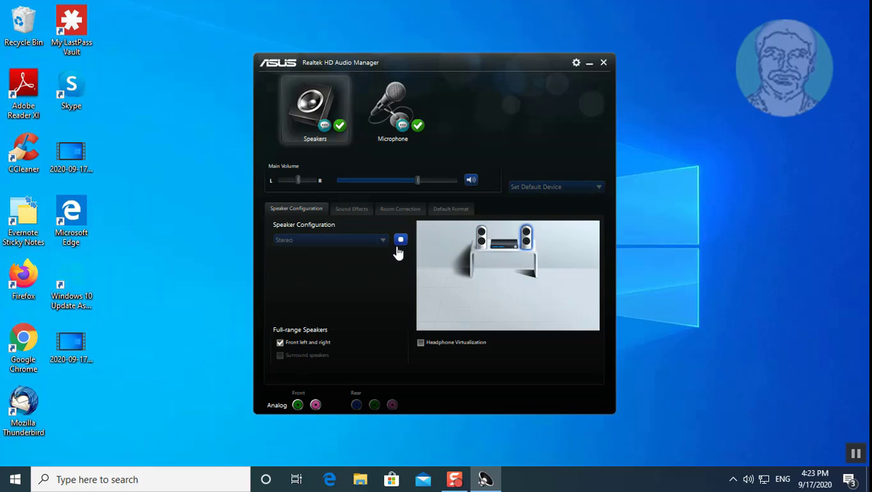